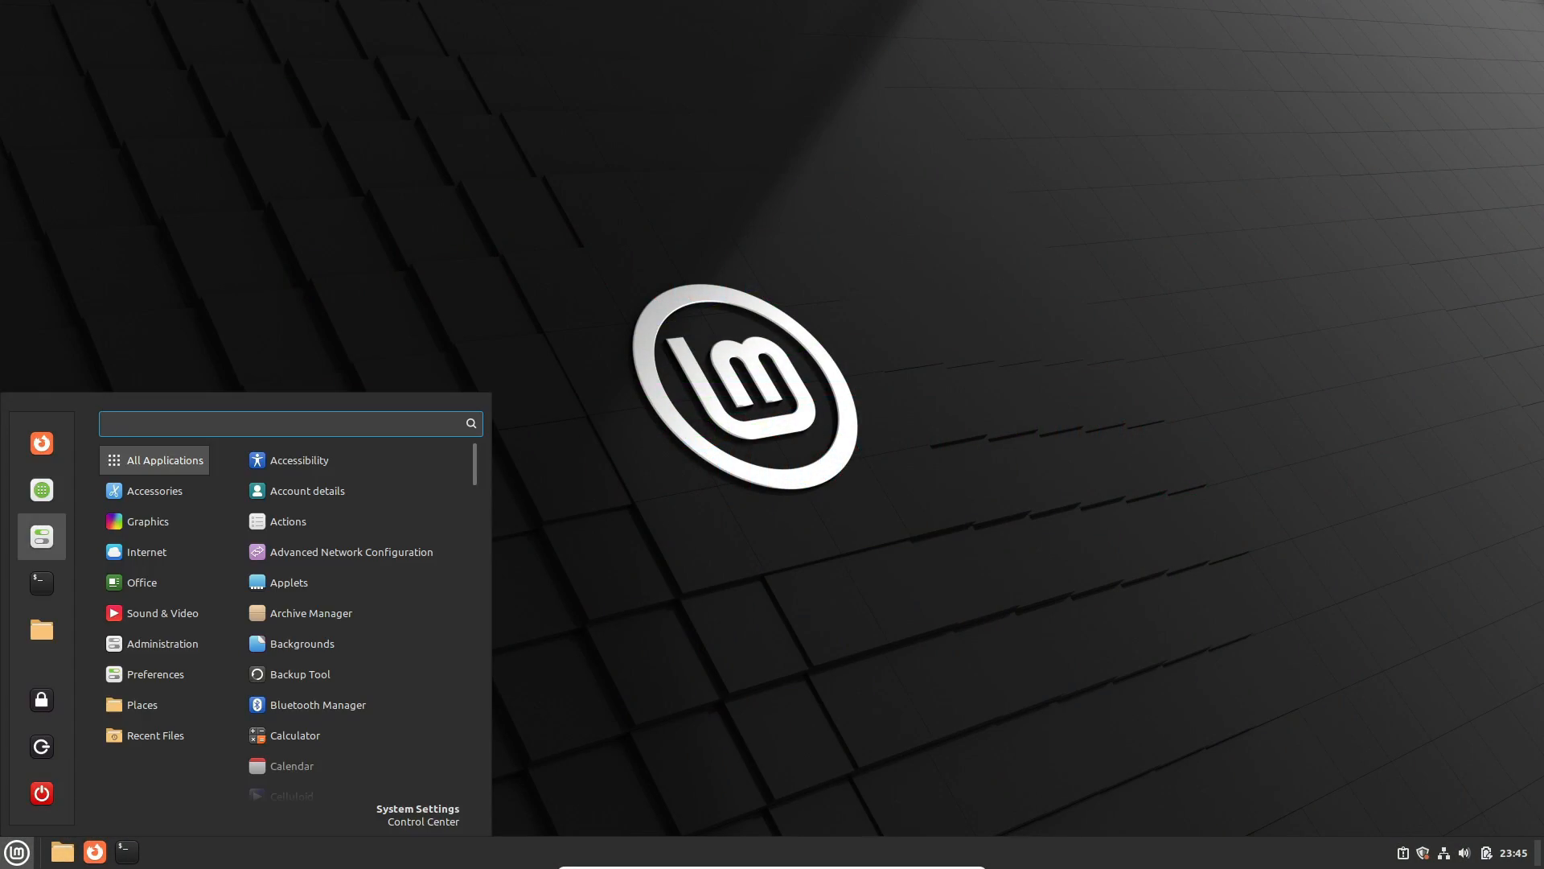
Step: View the system information details in System Settings, then close it
left_click(418, 808)
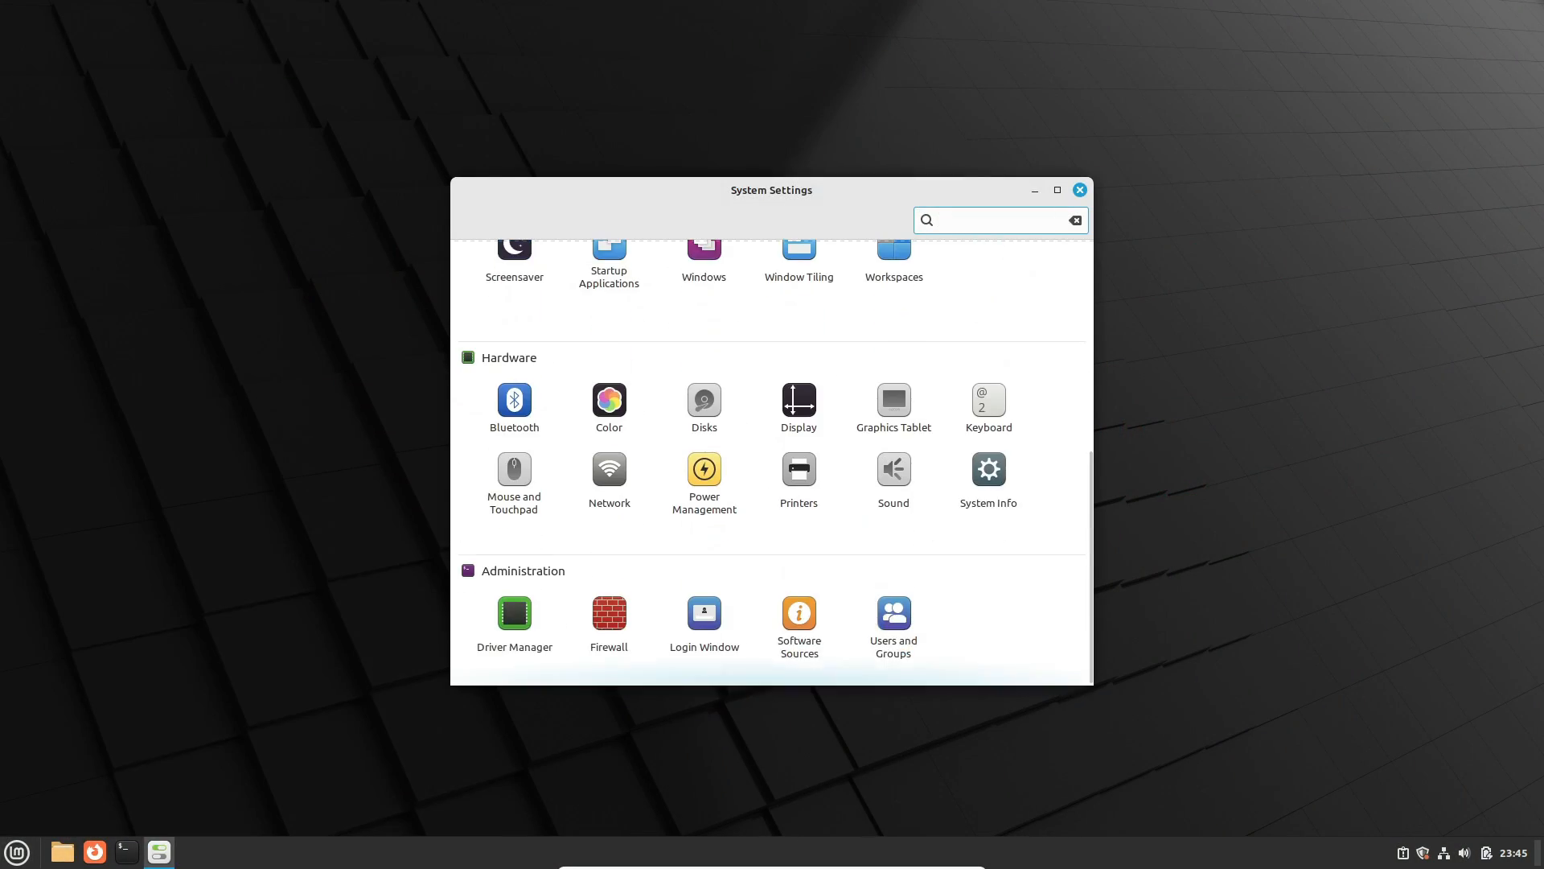
left_click(987, 468)
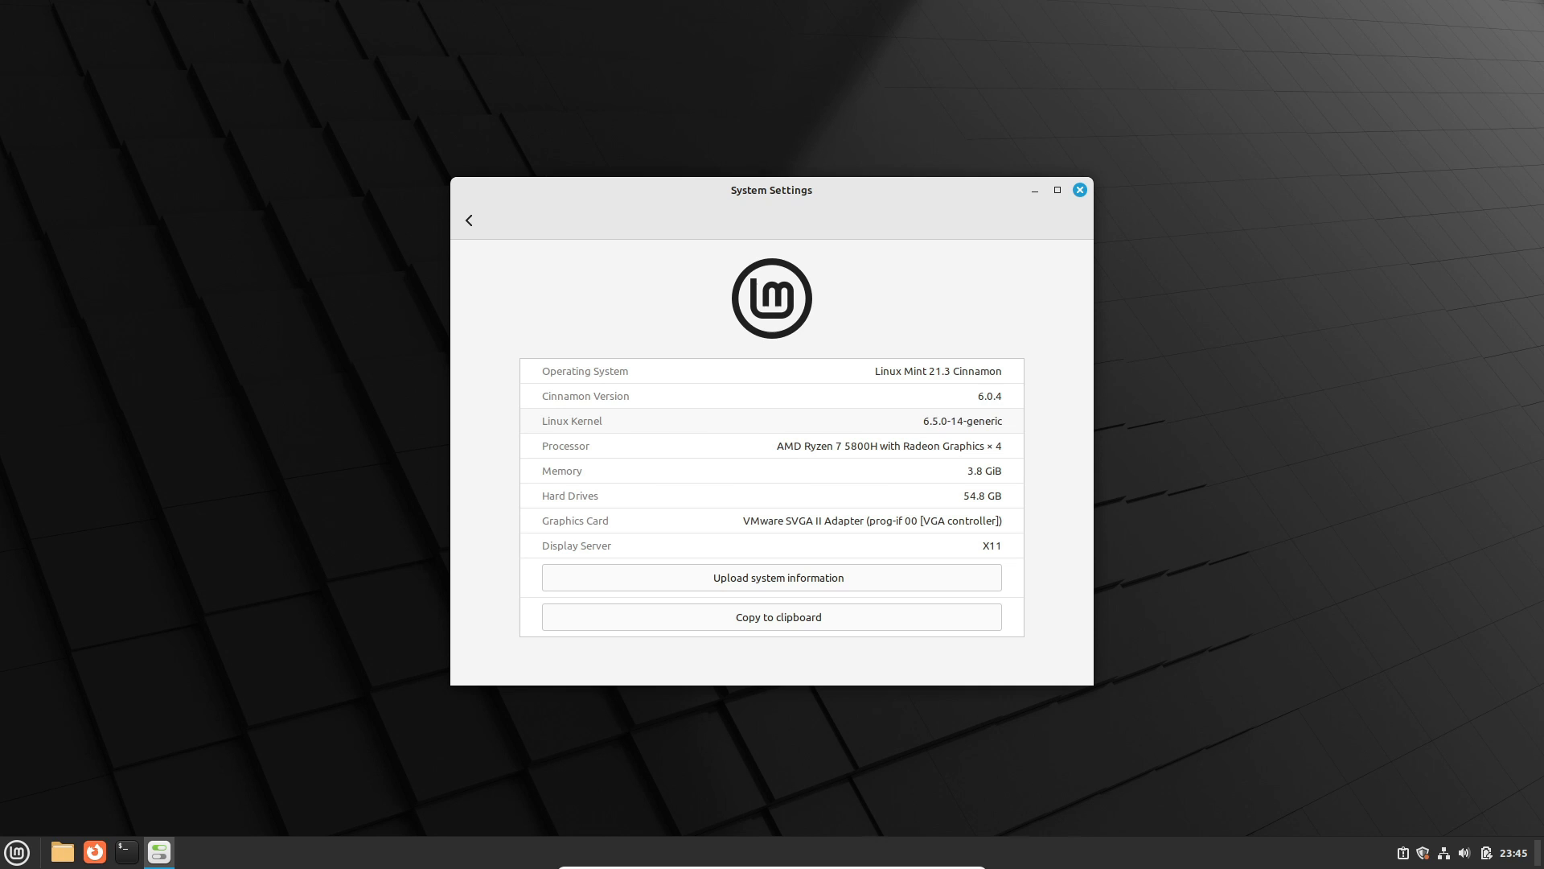
left_click(1078, 189)
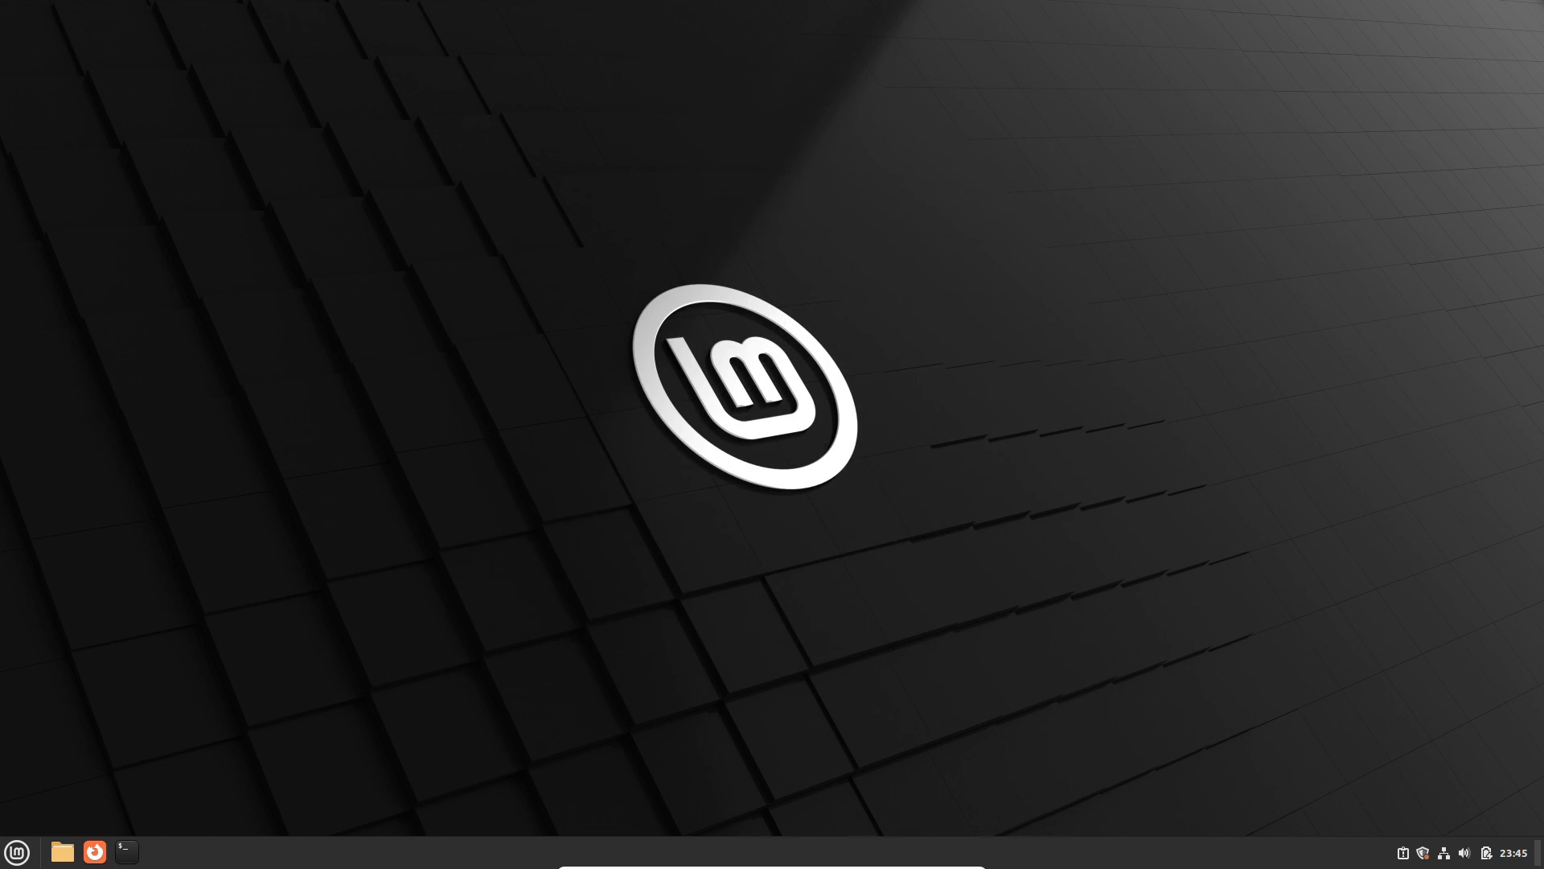
Step: Open and close a terminal, then check Nemo's version 6.0.0 and dismiss it
left_click(126, 852)
type("neofetch")
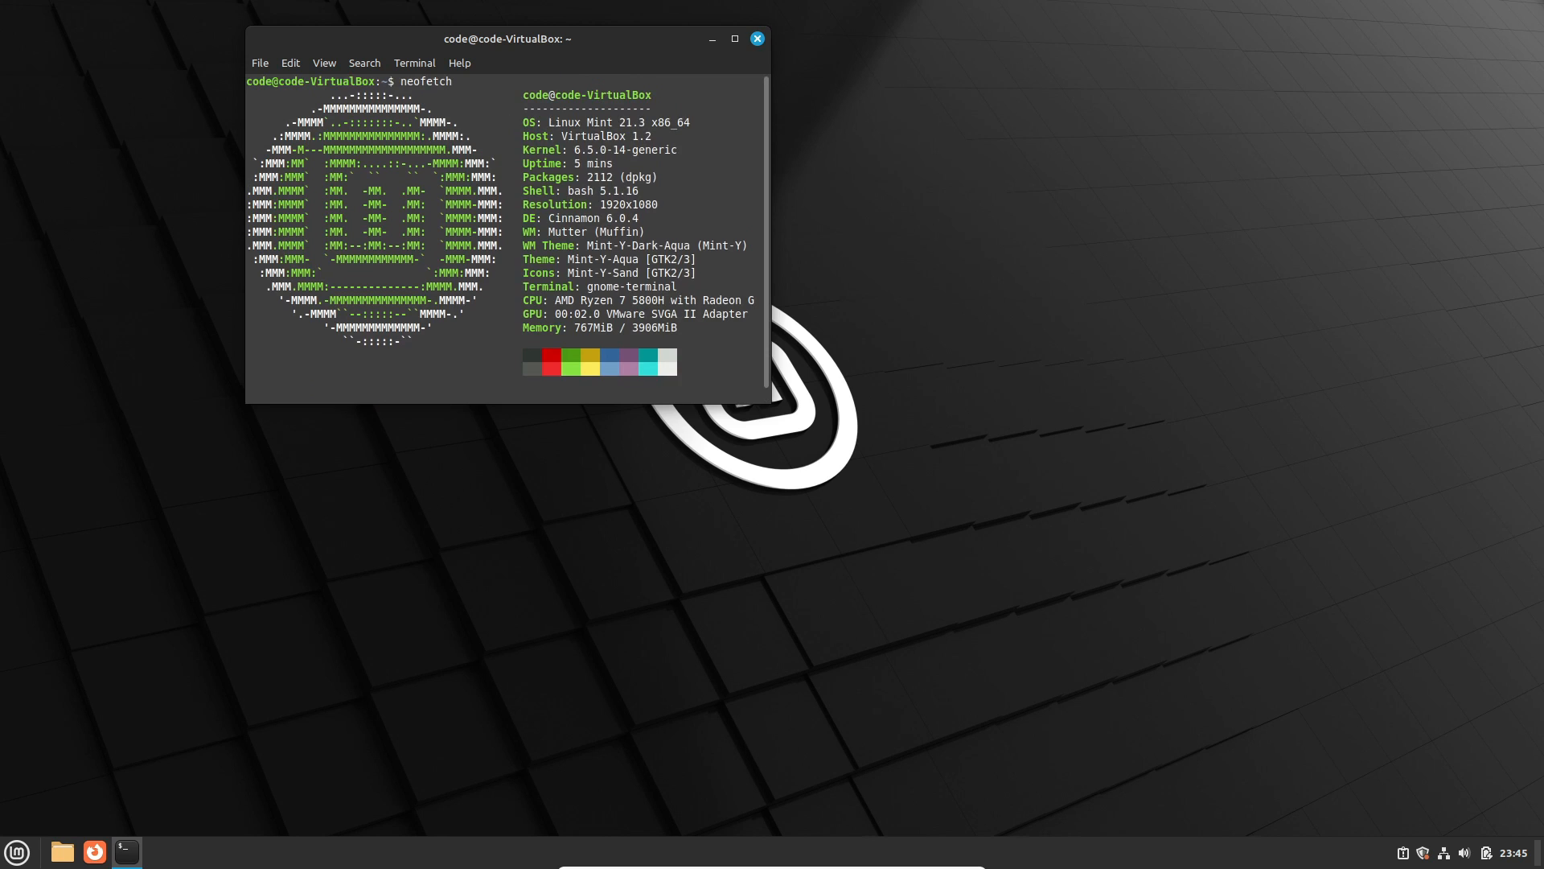
left_click(756, 39)
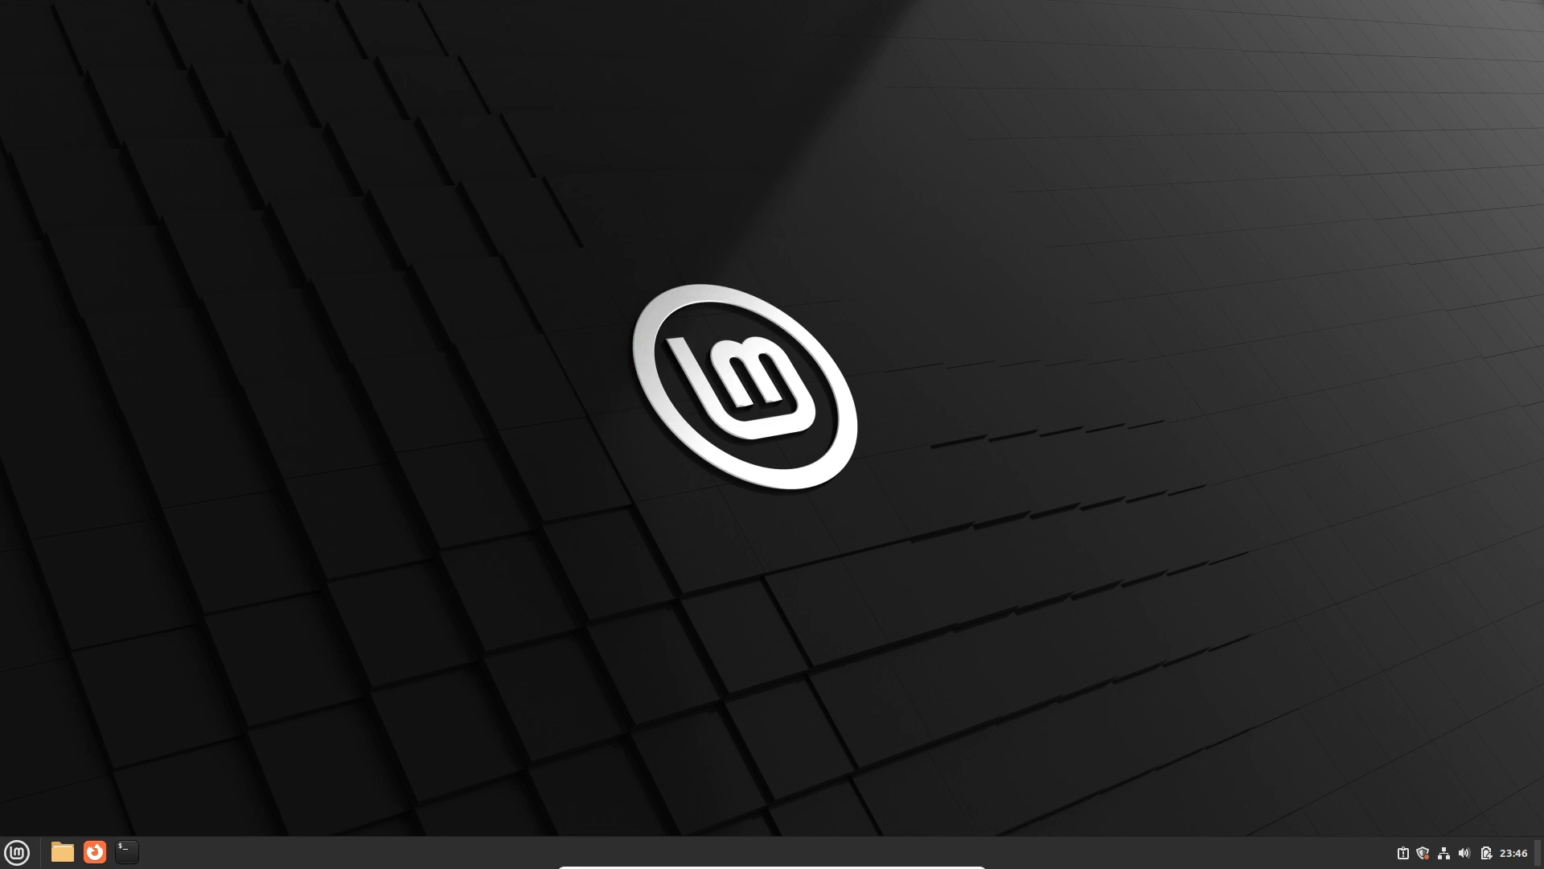
left_click(16, 850)
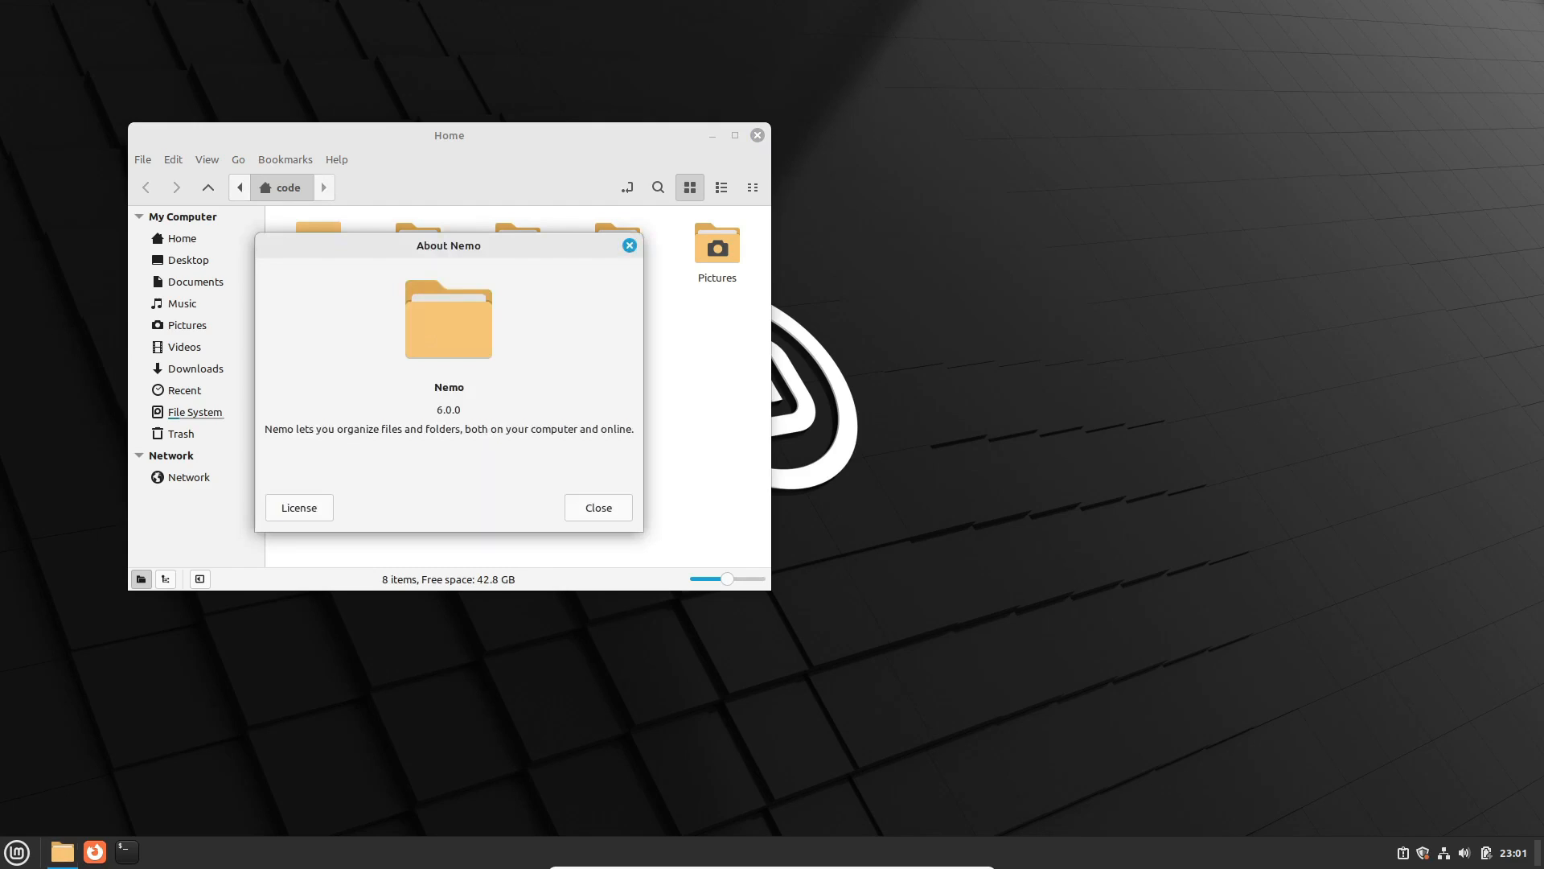
left_click(597, 507)
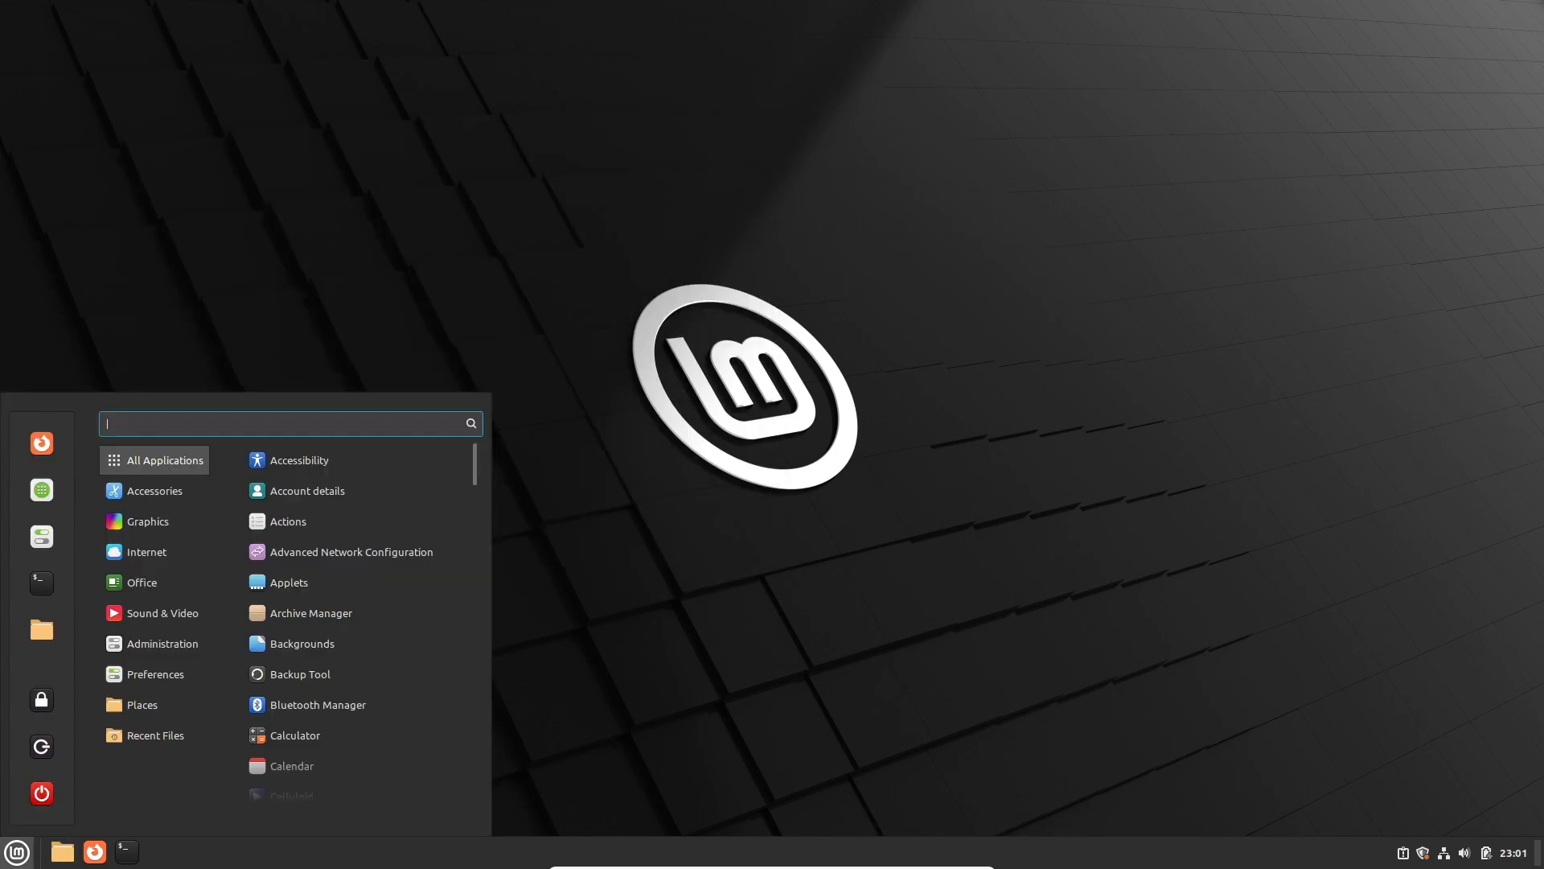
Step: Browse the Accessories apps in the Cinnamon menu and launch Firefox
left_click(155, 491)
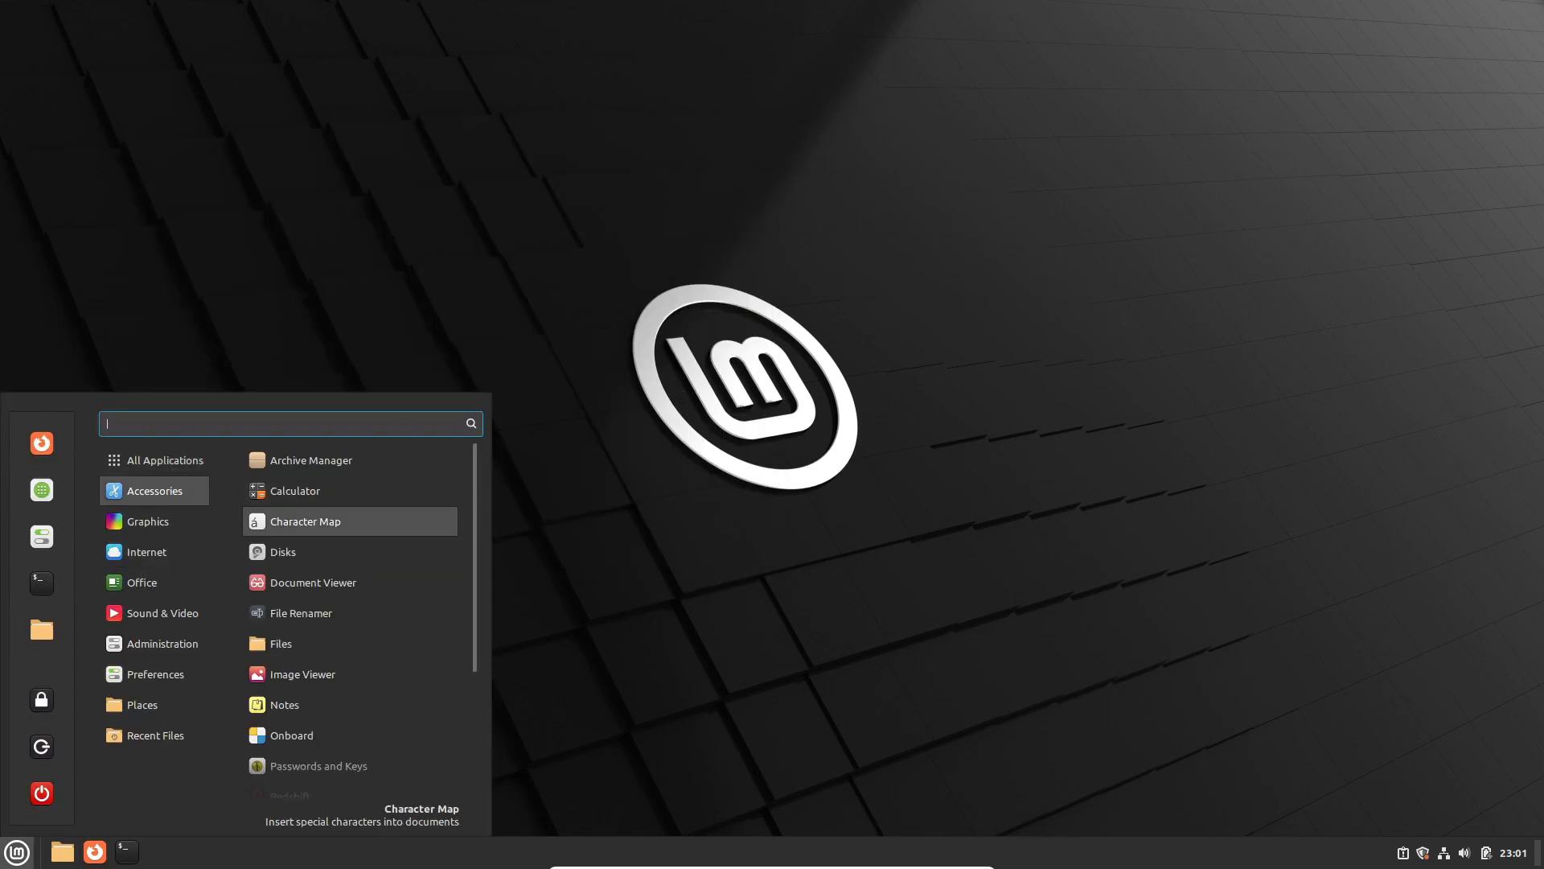
scroll("down", 3)
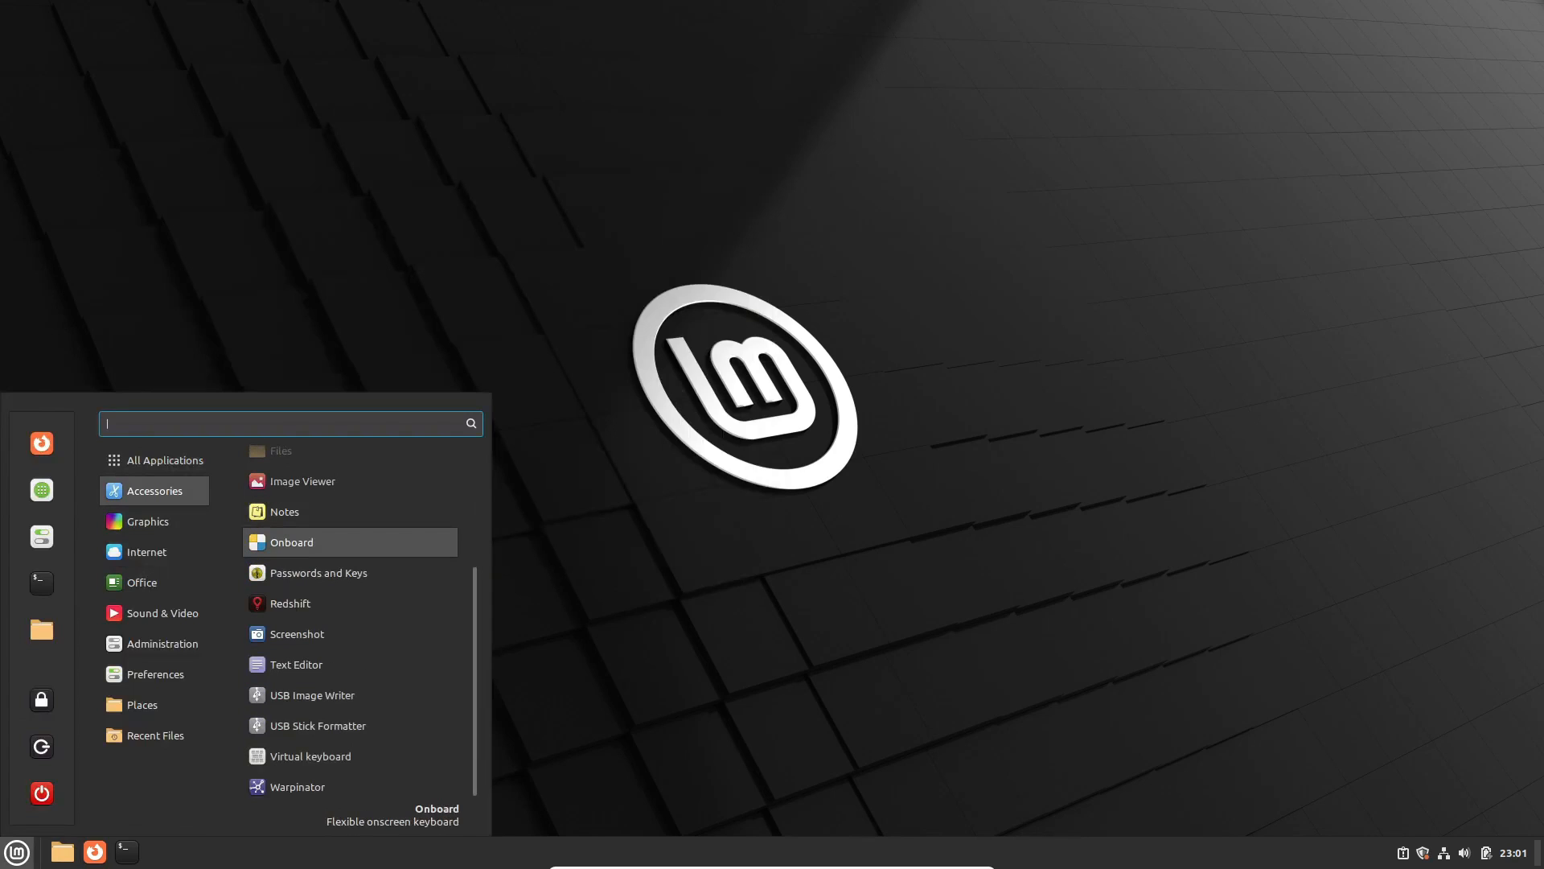
left_click(148, 521)
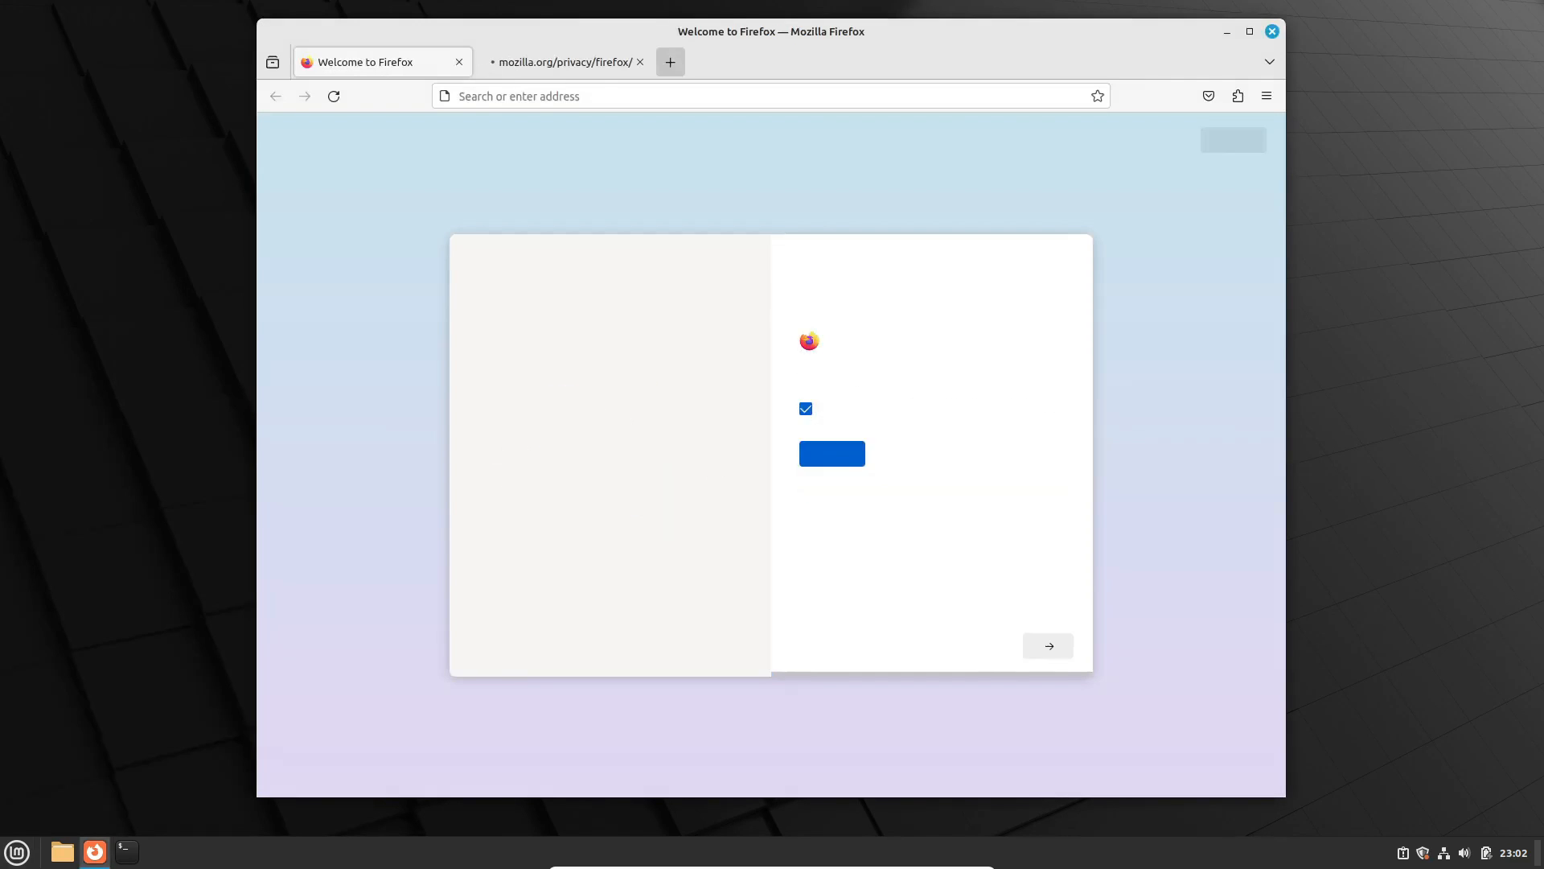
Step: View About Firefox (version 120.0.1), close it, and quit the browser
left_click(1267, 96)
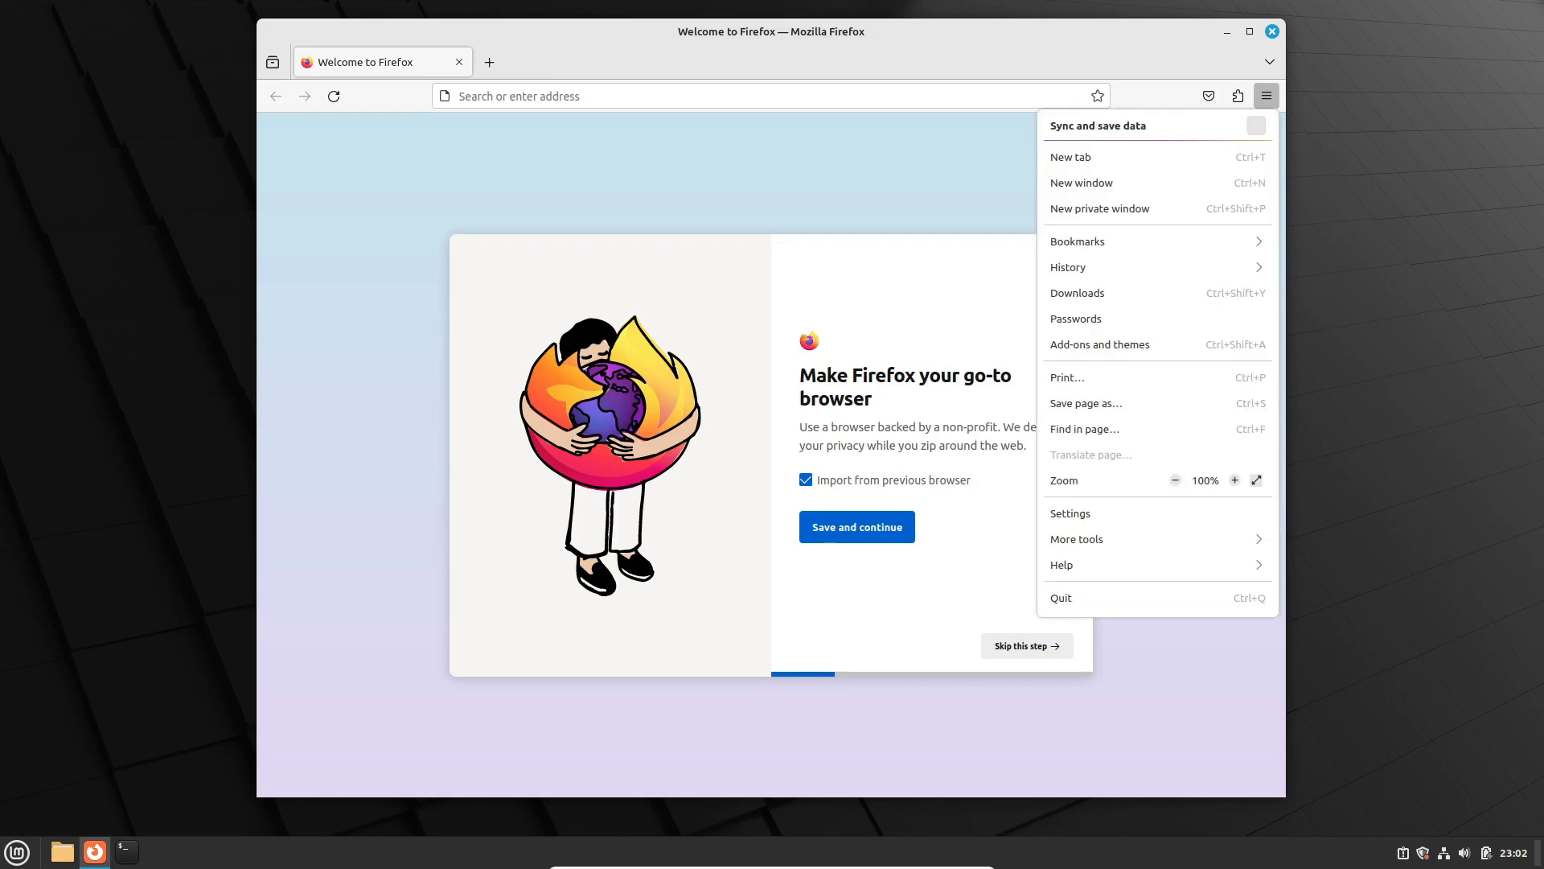
left_click(1062, 565)
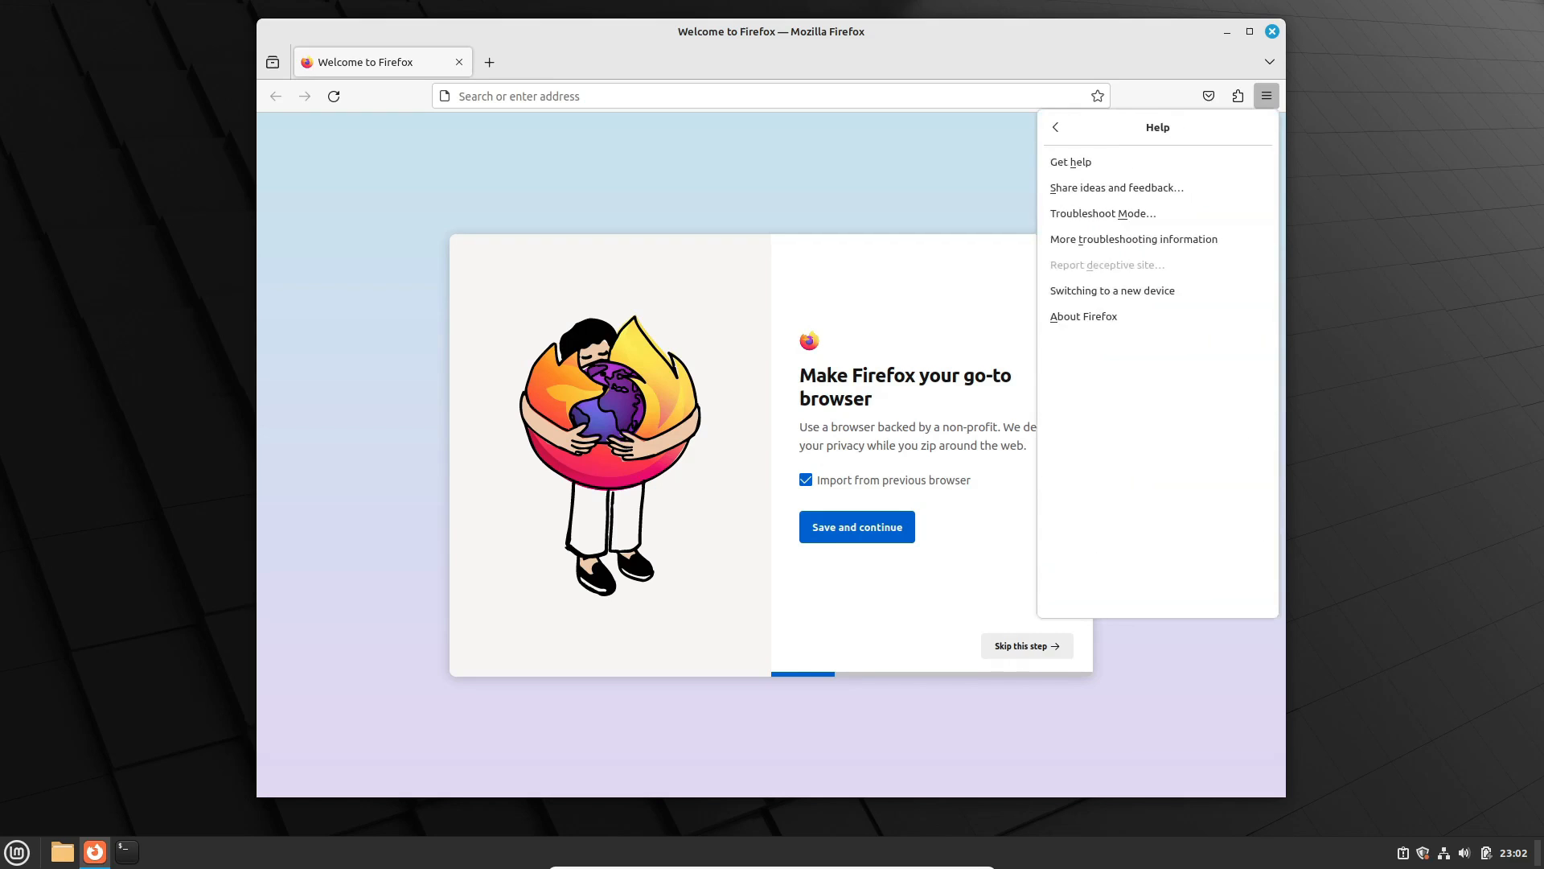
left_click(1082, 316)
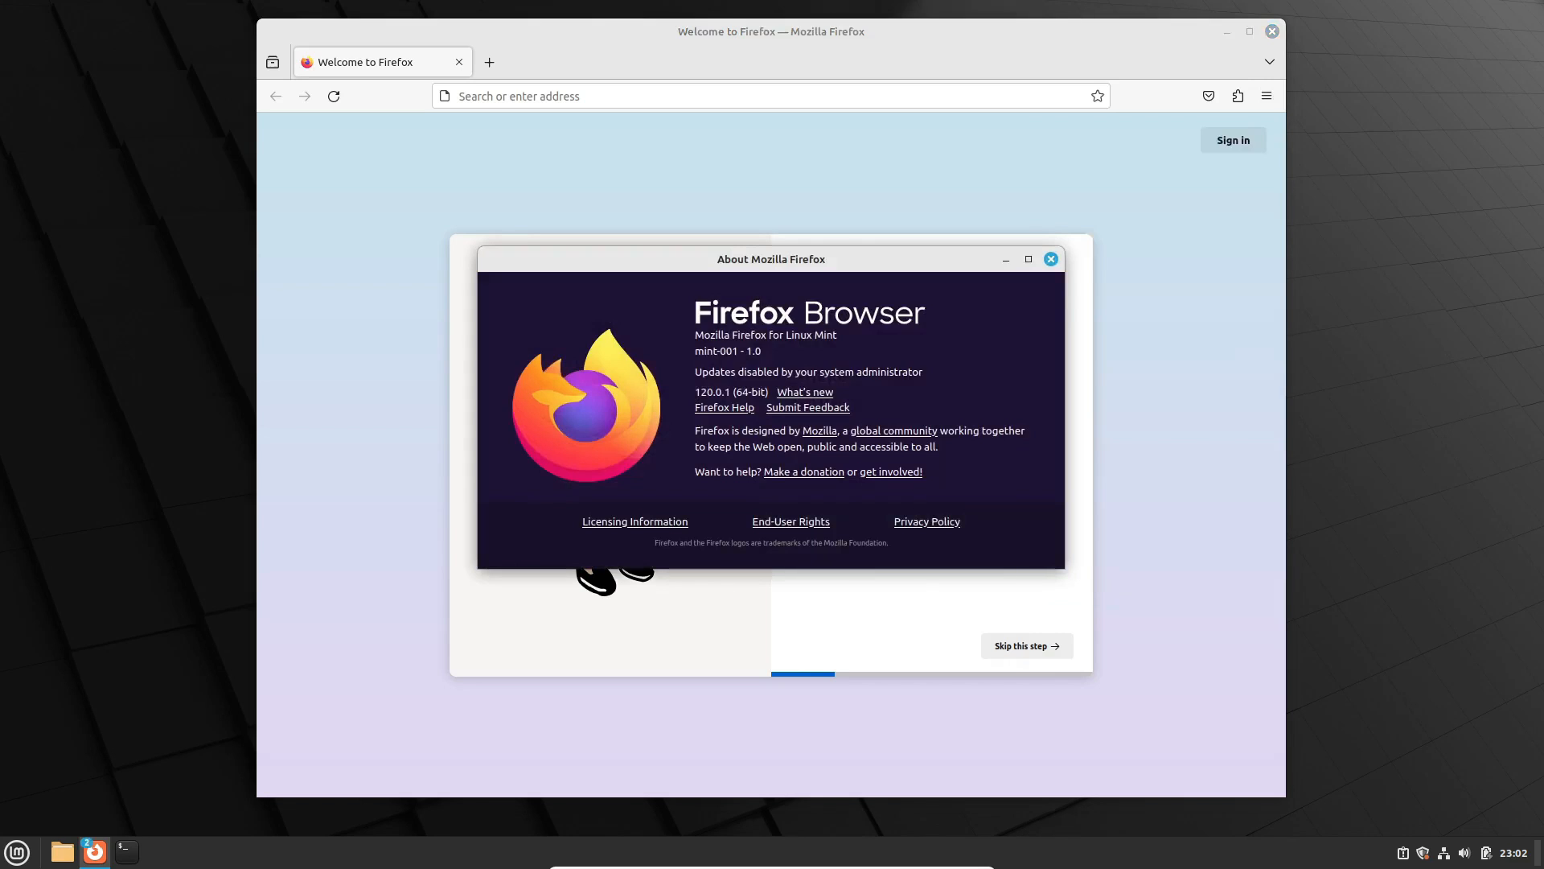
left_click(1048, 258)
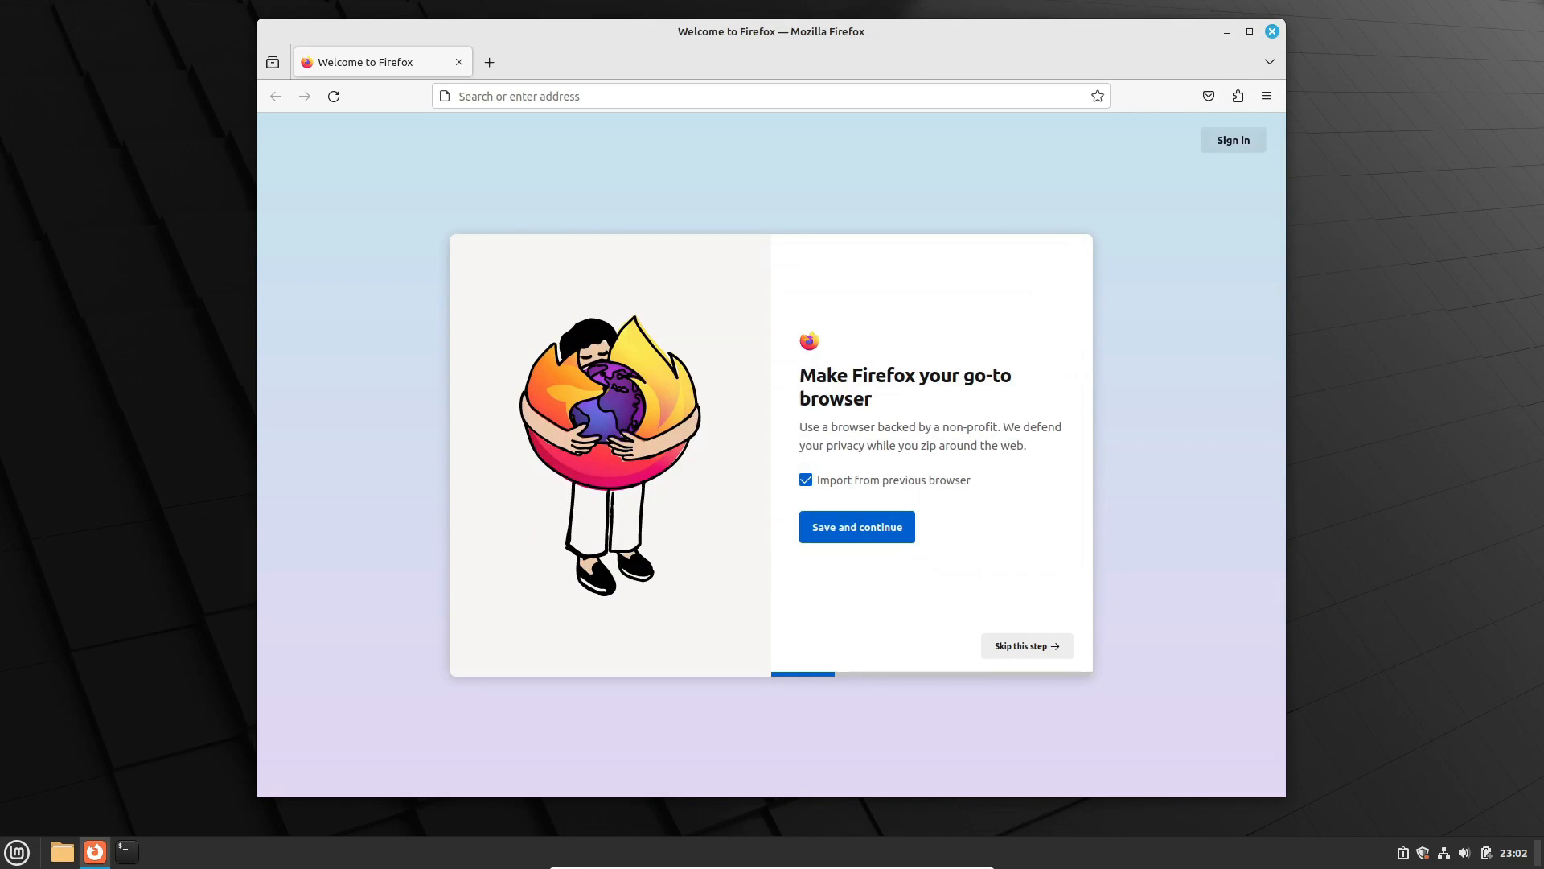
left_click(17, 851)
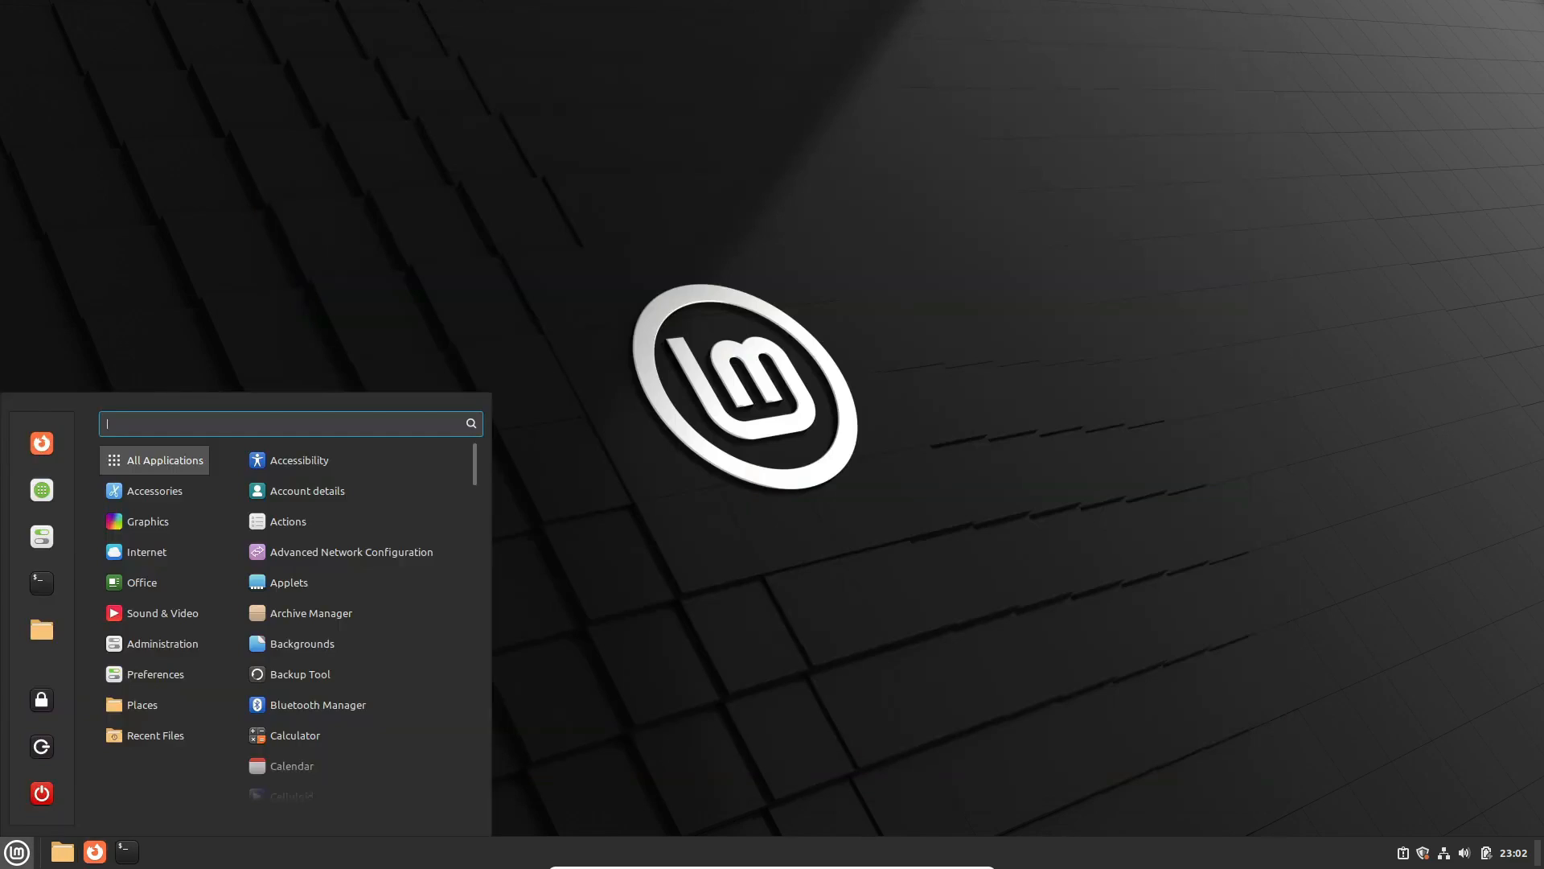
Step: Launch LibreOffice's Start Center from Office and browse its Help menu
left_click(141, 582)
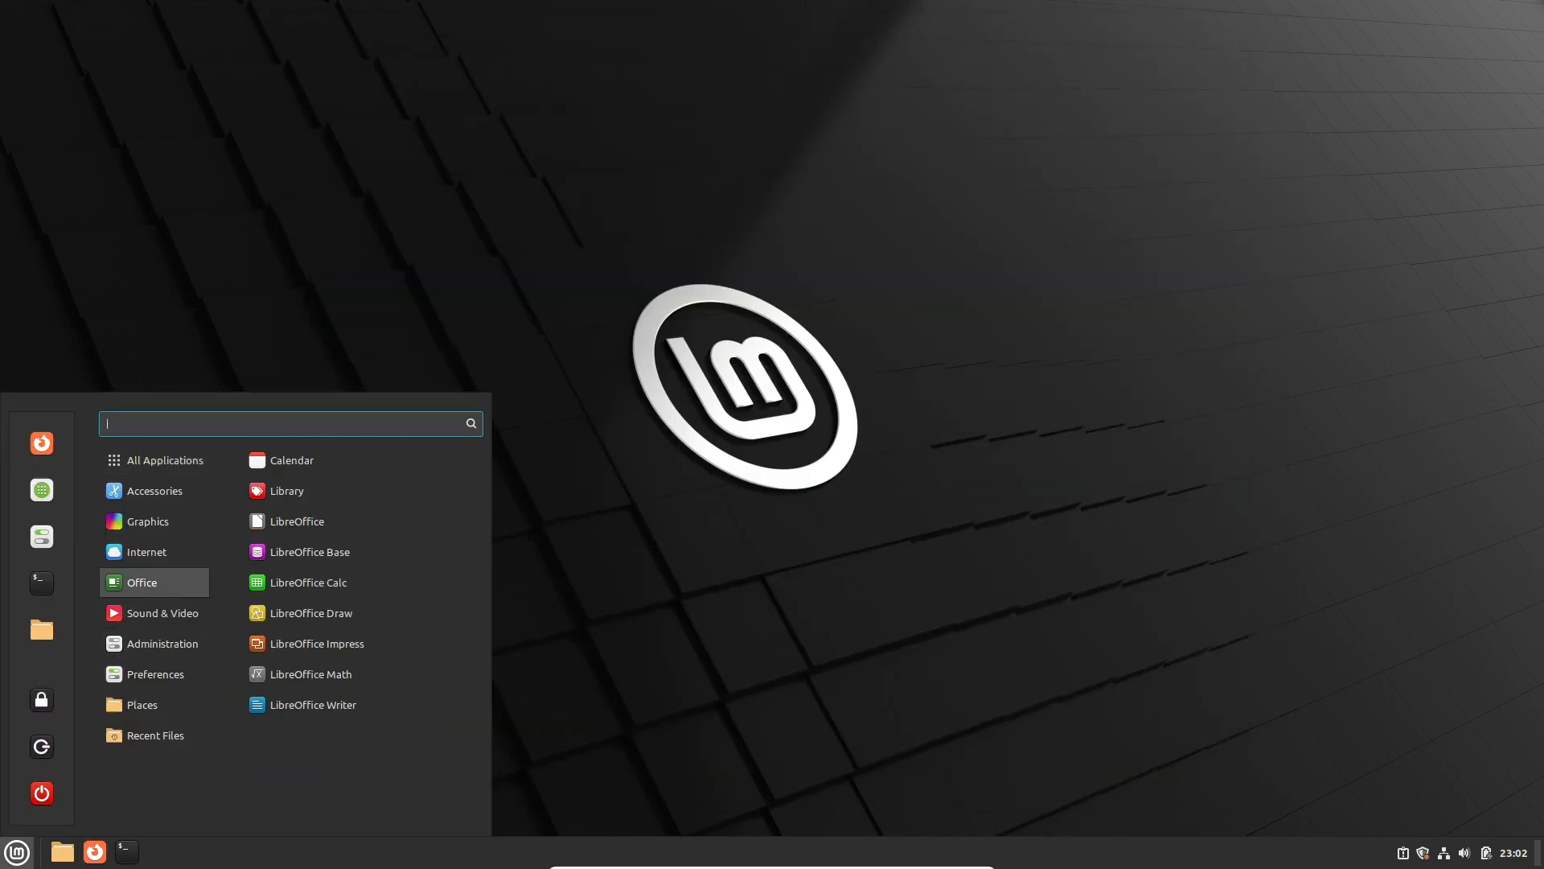
mouse_move(295, 520)
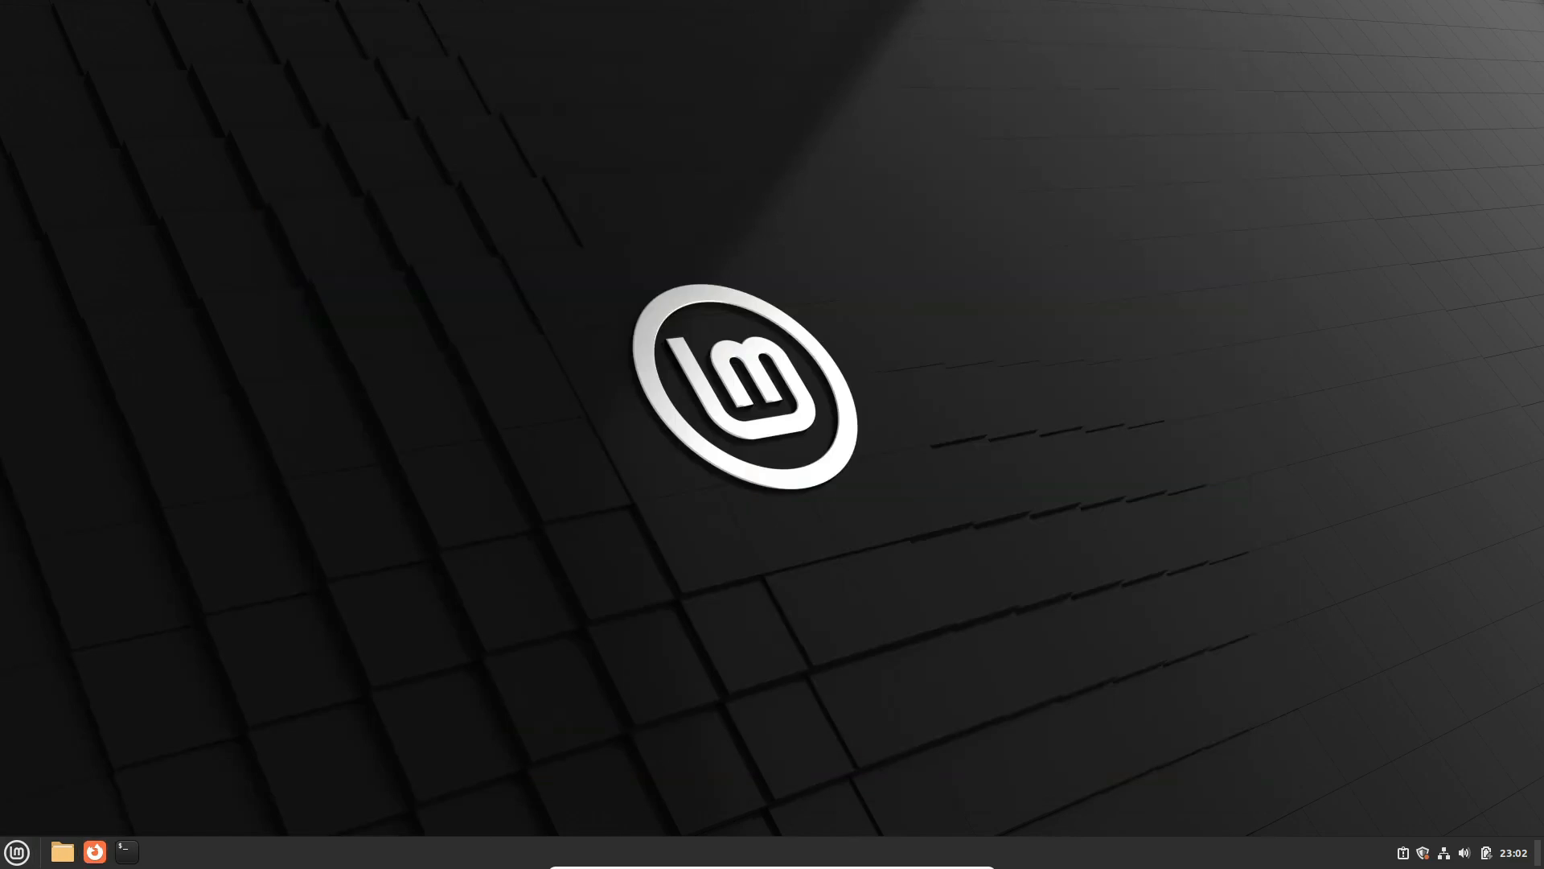
left_click(131, 36)
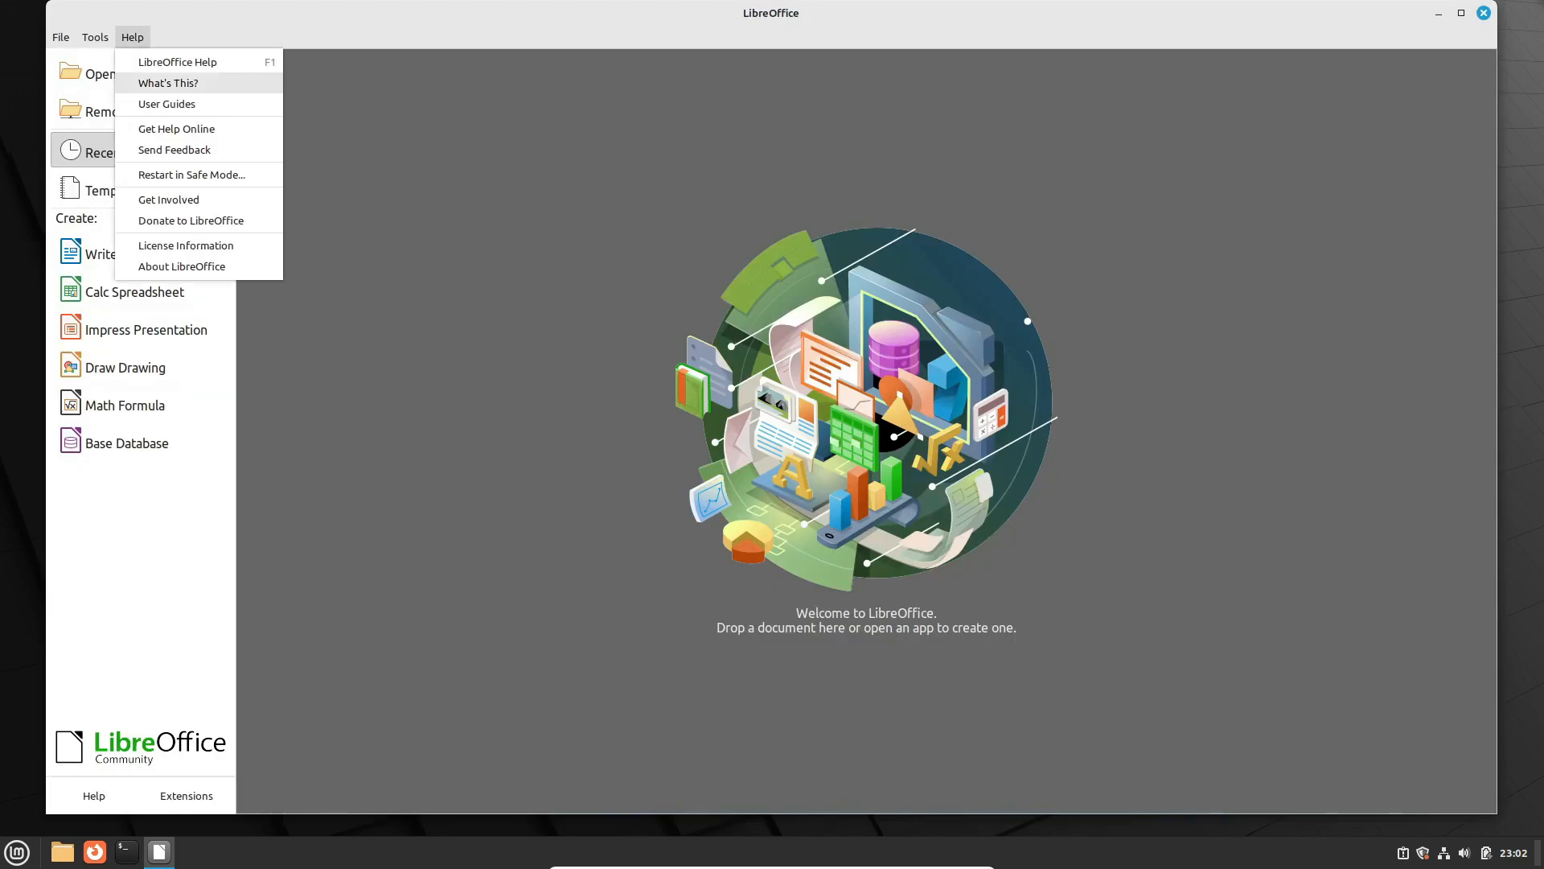
left_click(181, 266)
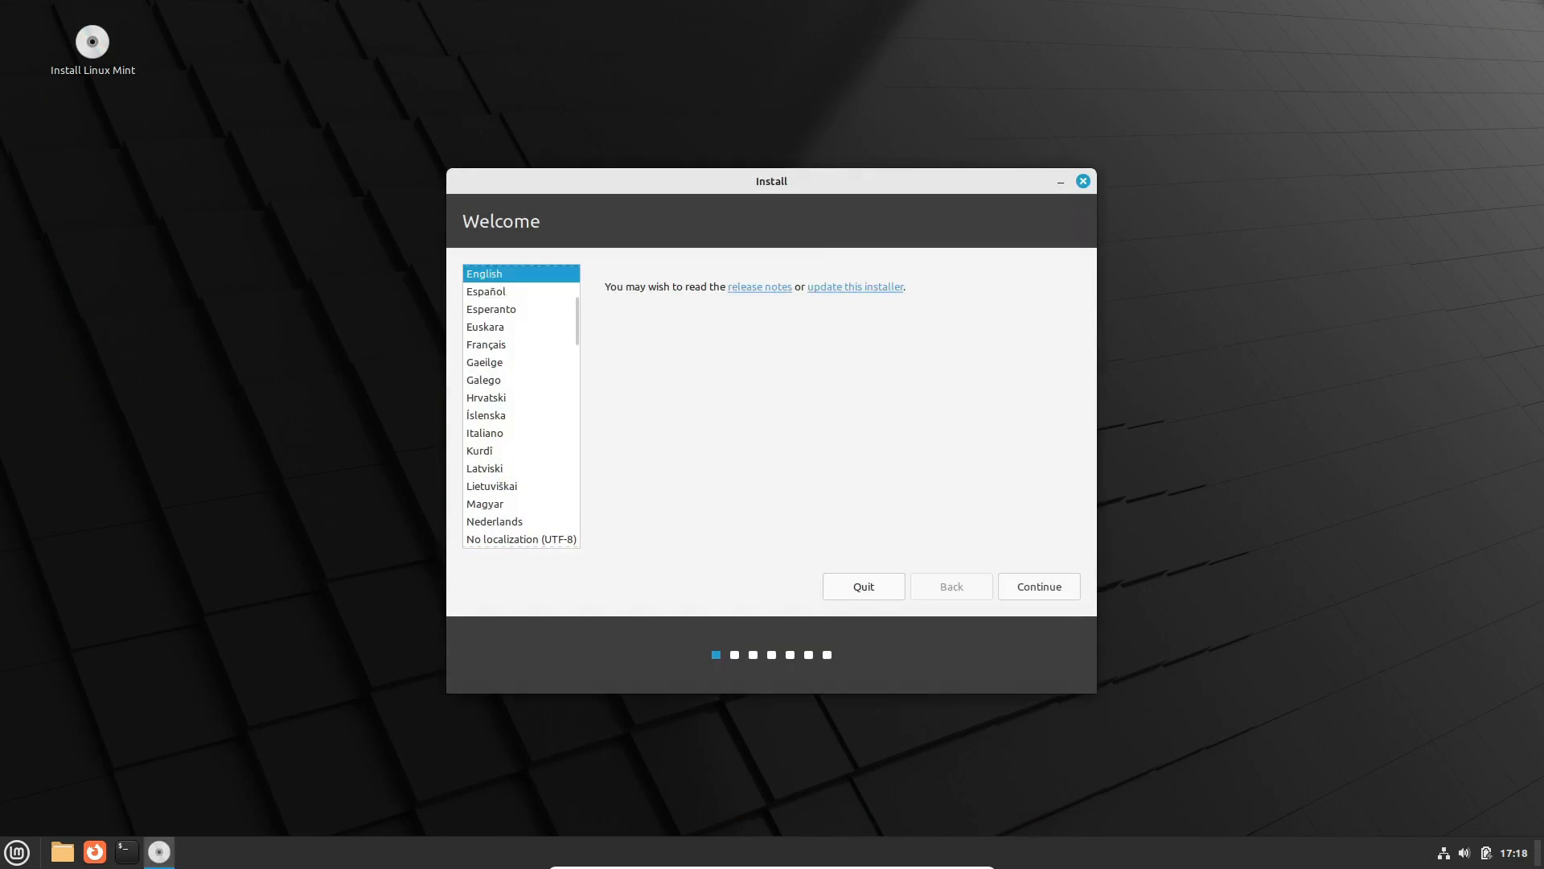
Step: Accept English and the English (US) keyboard layout in the Linux Mint installer
left_click(1037, 586)
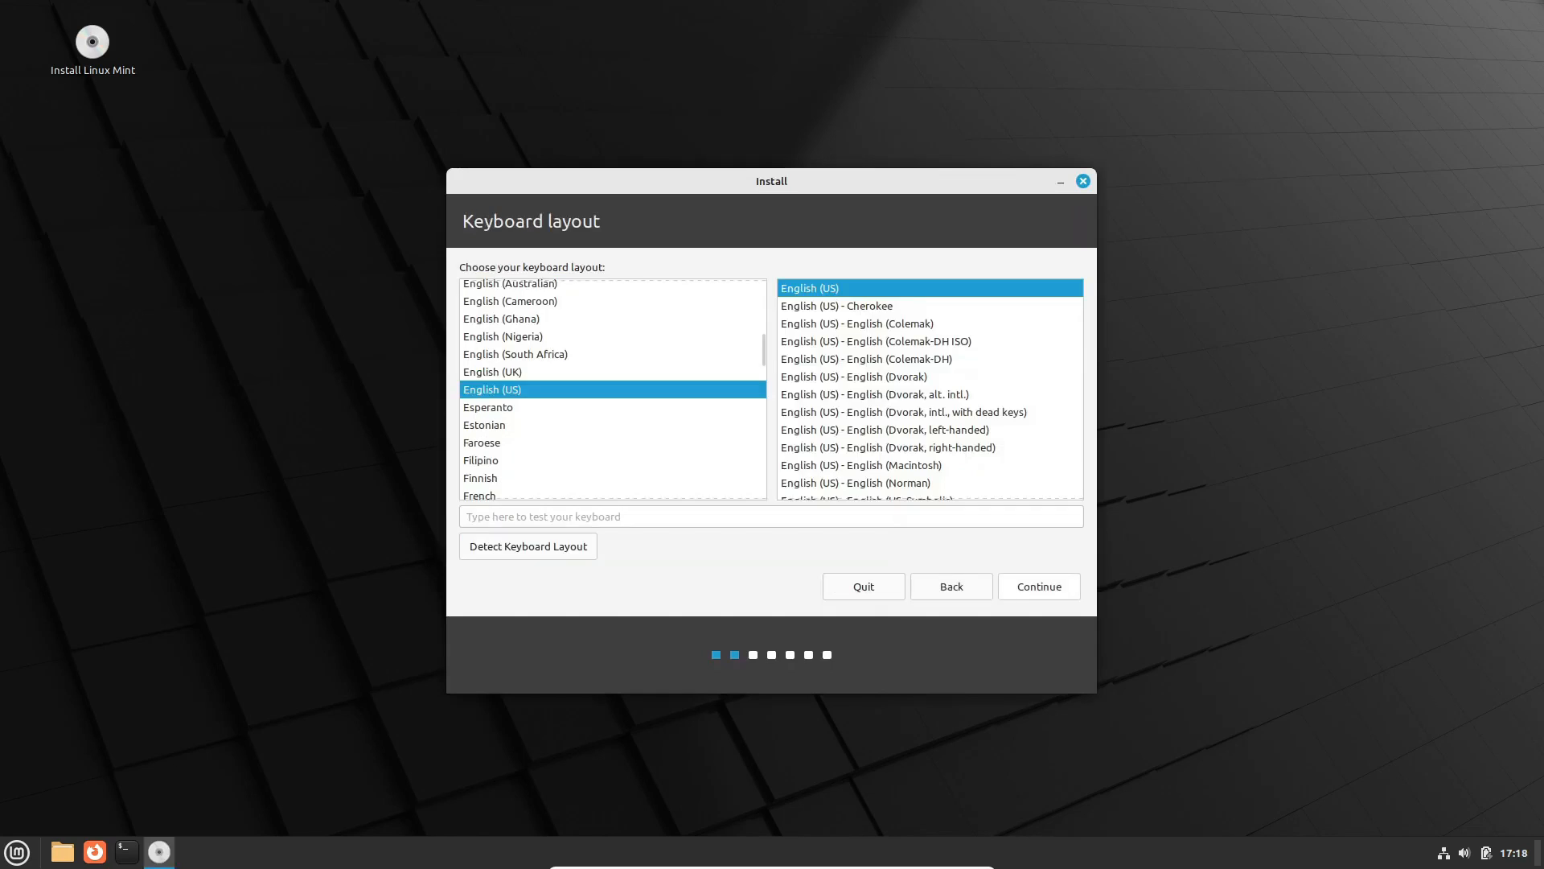
left_click(1036, 587)
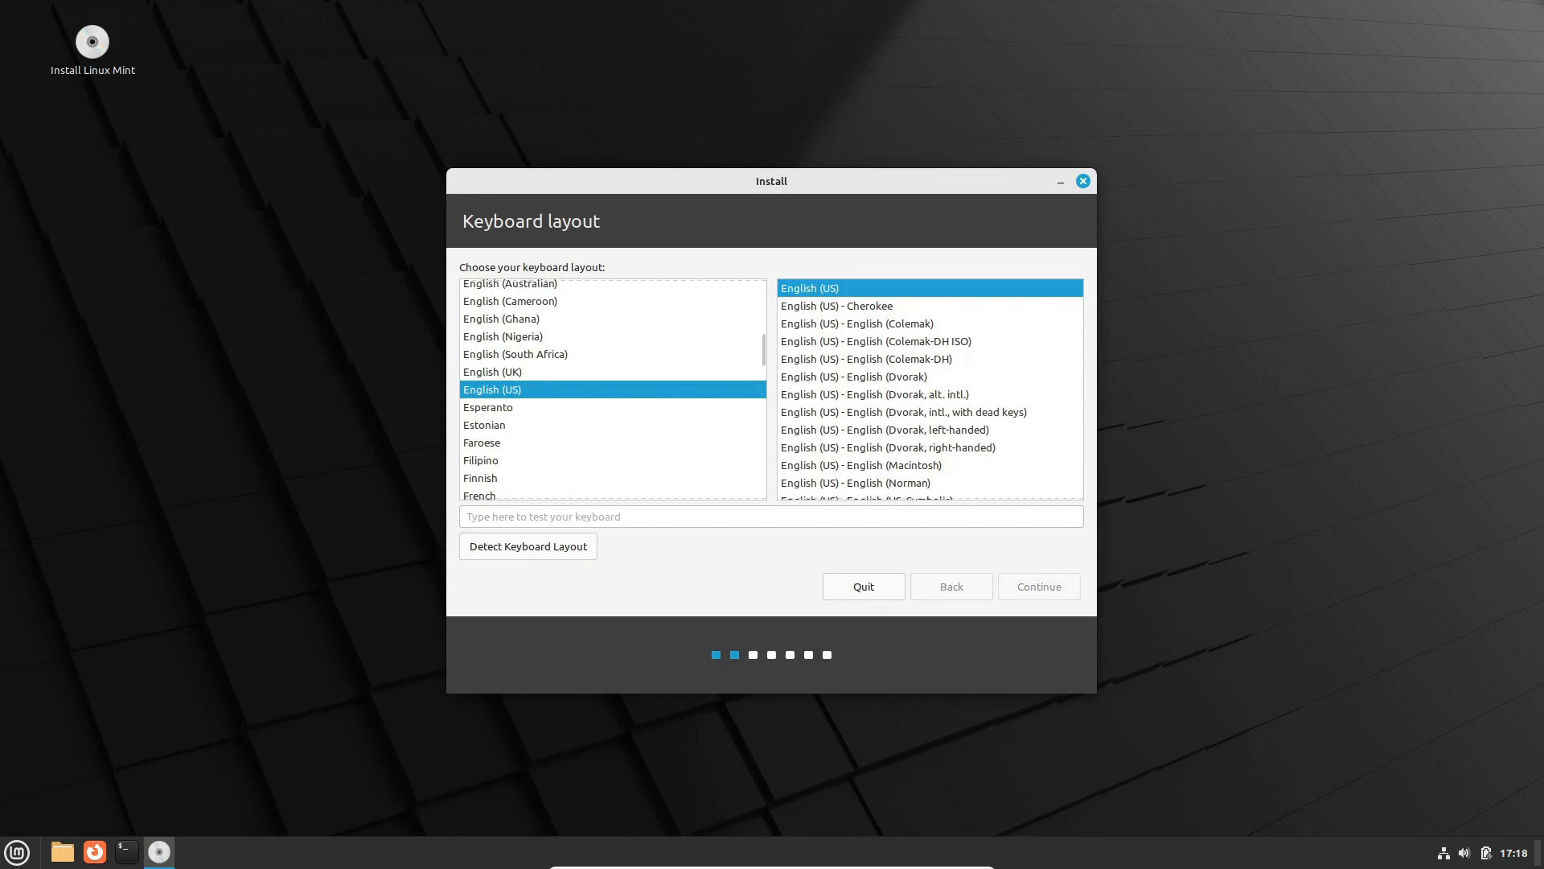
left_click(1037, 587)
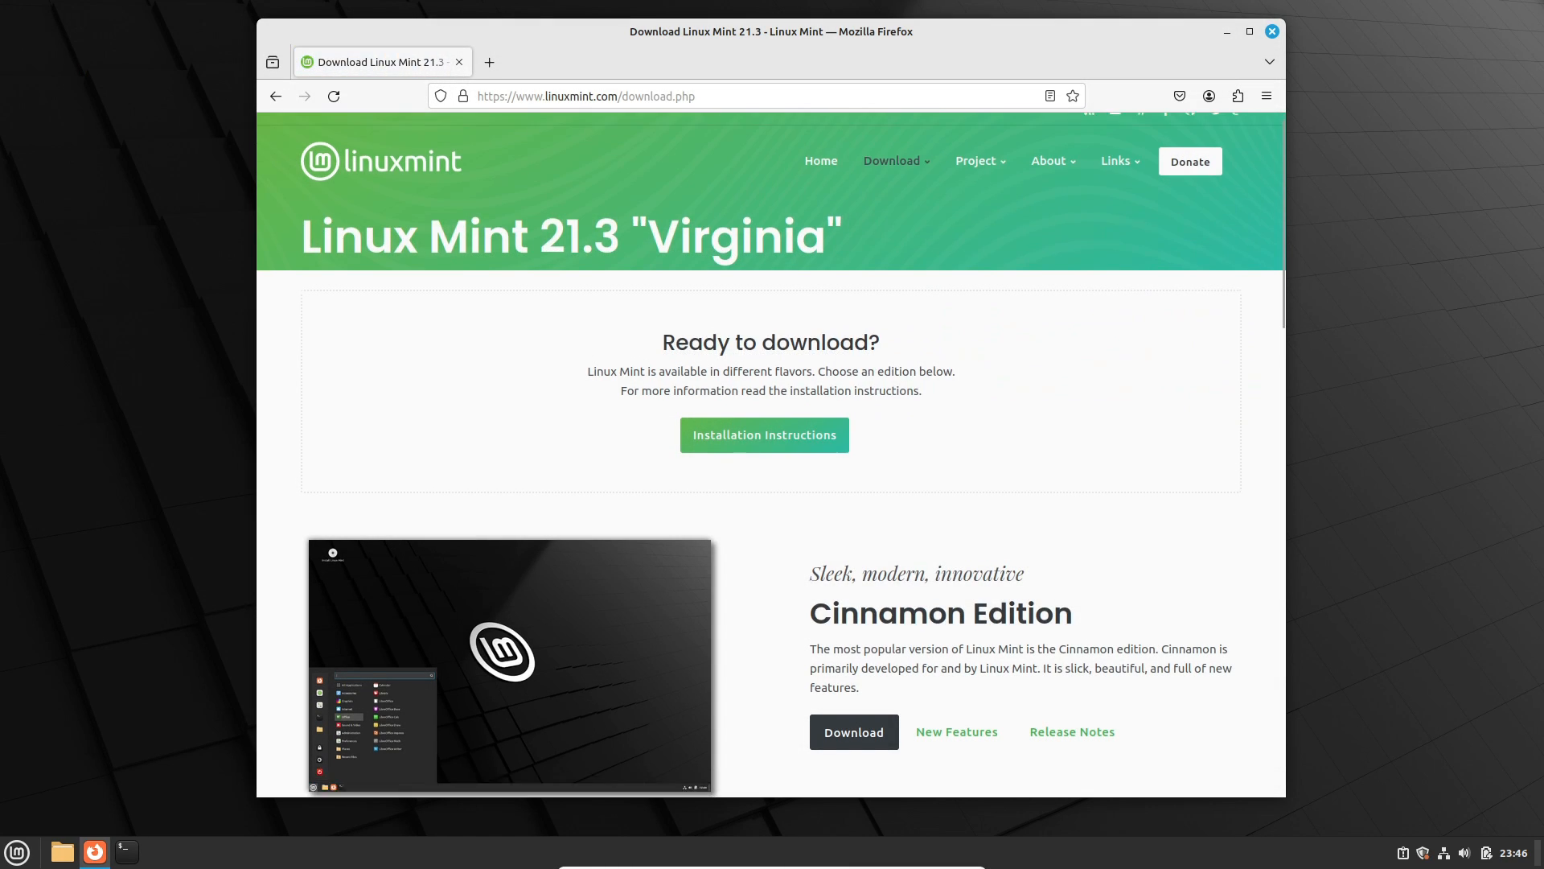
Step: Scroll through the Linux Mint 21.3 Cinnamon Edge Edition download page
scroll("down", 3)
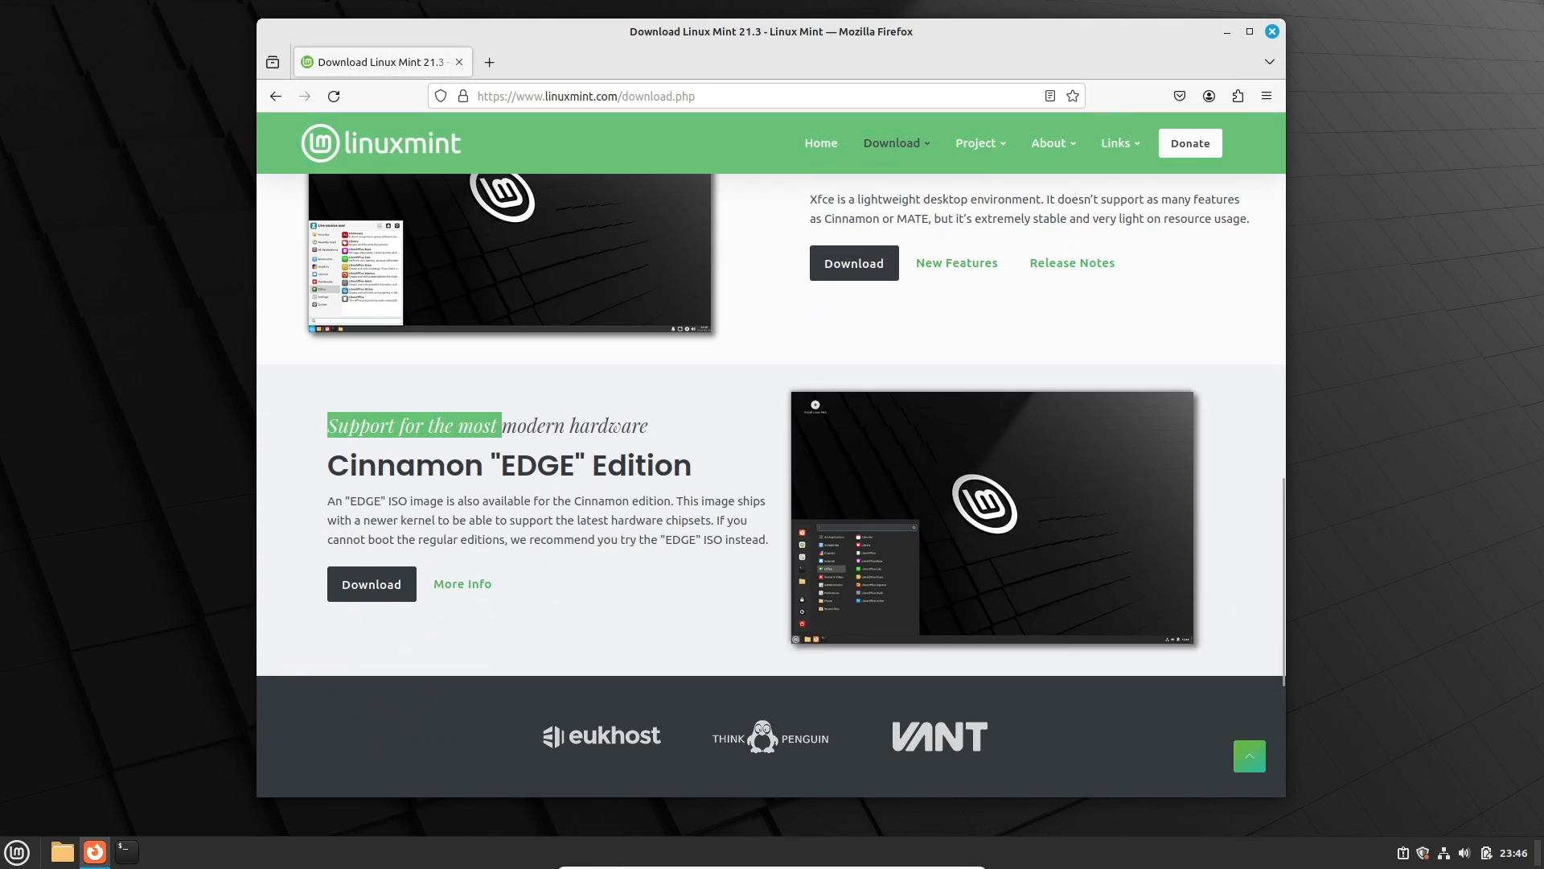
scroll("down", 3)
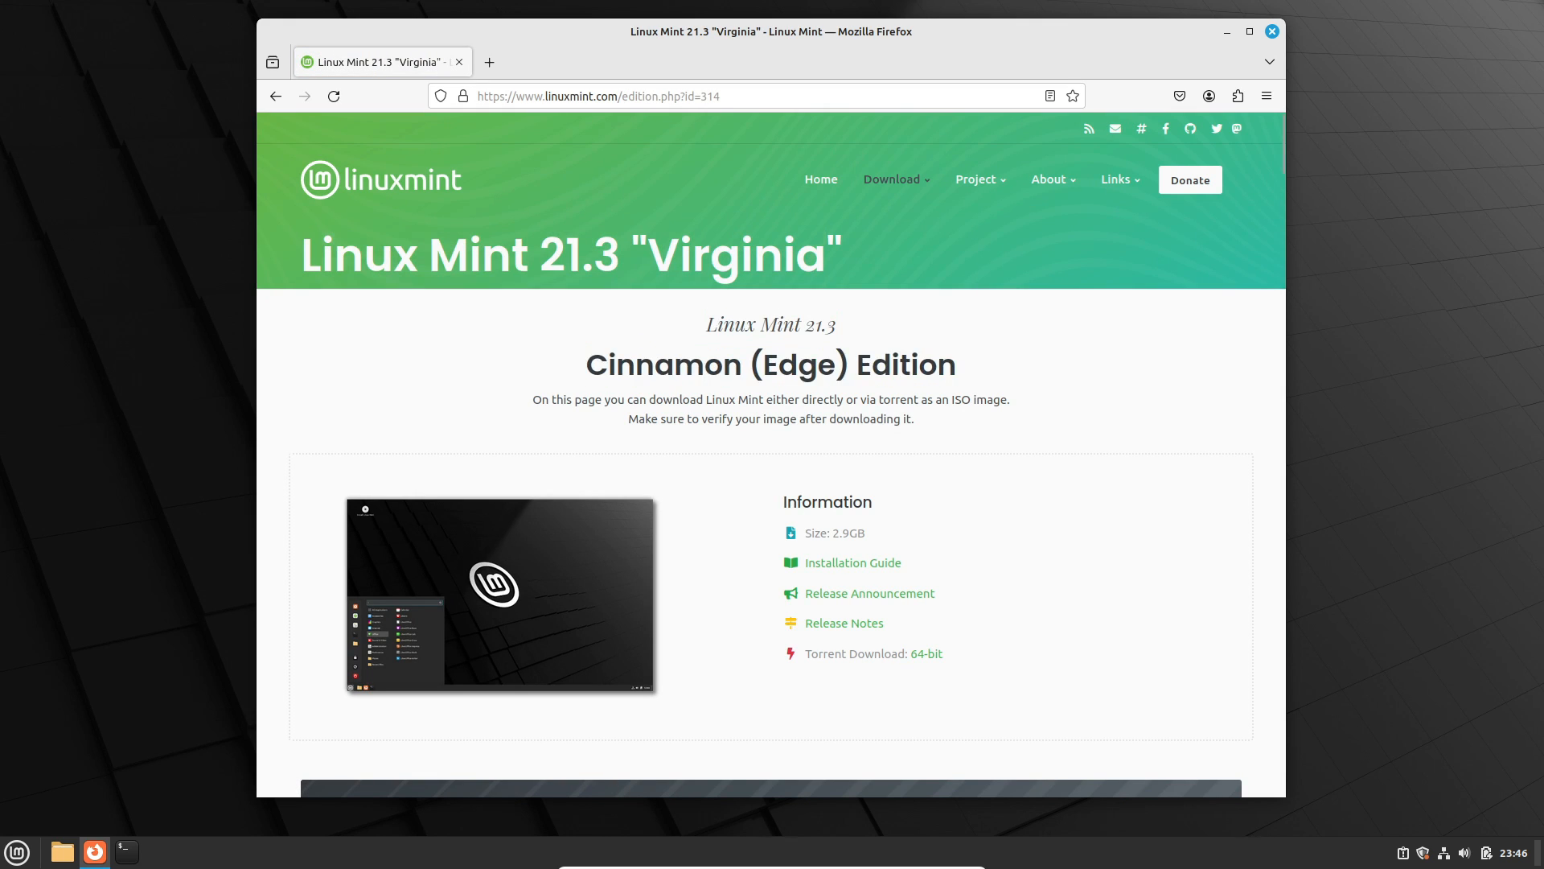
scroll("down", 3)
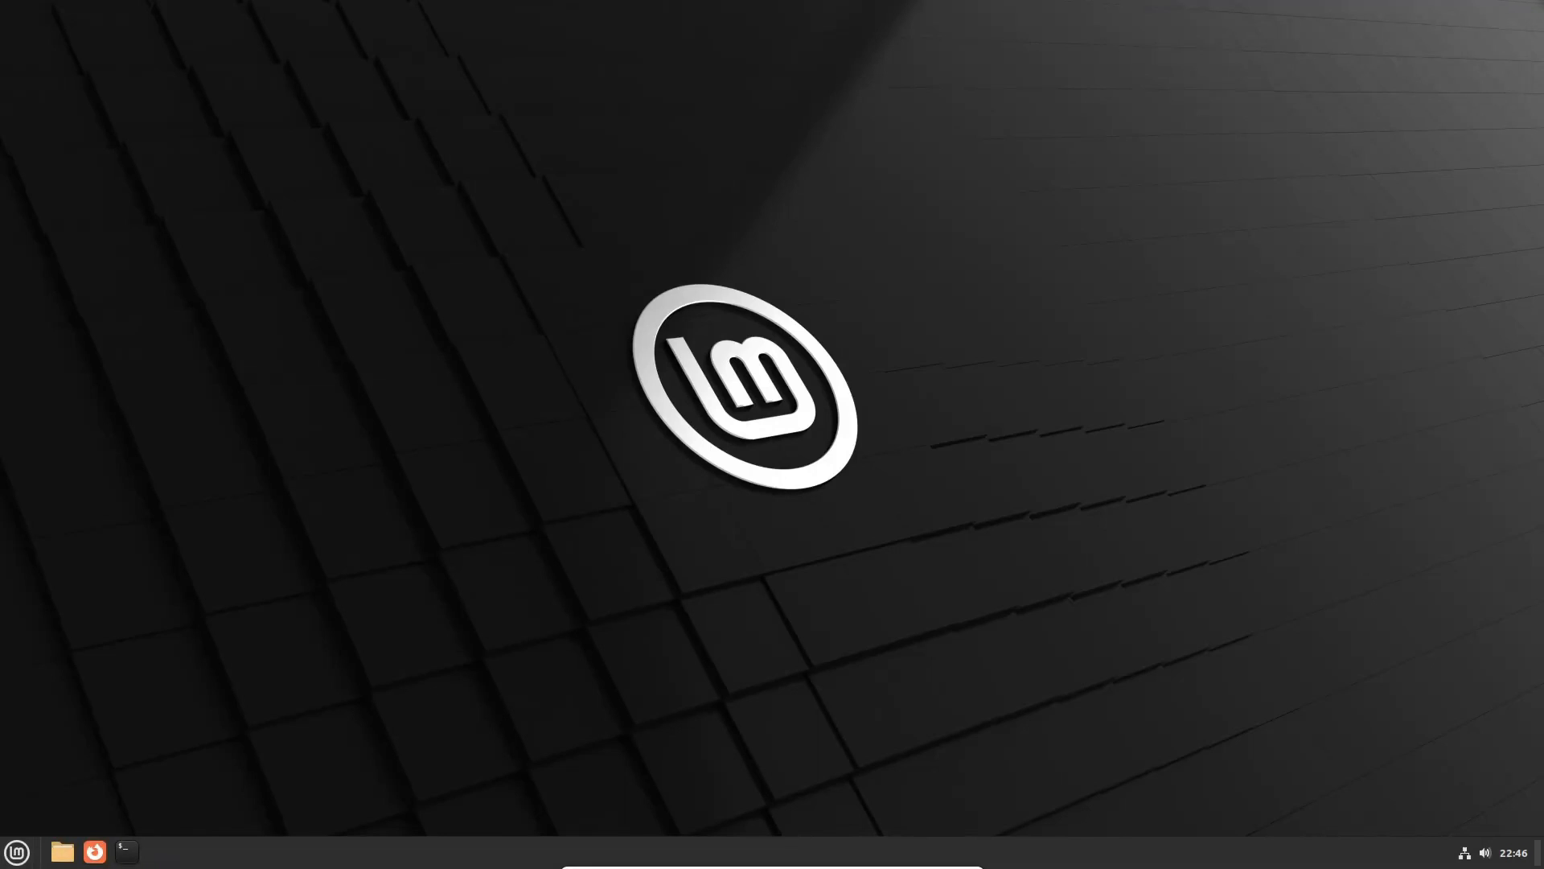
Step: Launch Software Manager, let it load featured apps, and show Flatpak applications
left_click(159, 850)
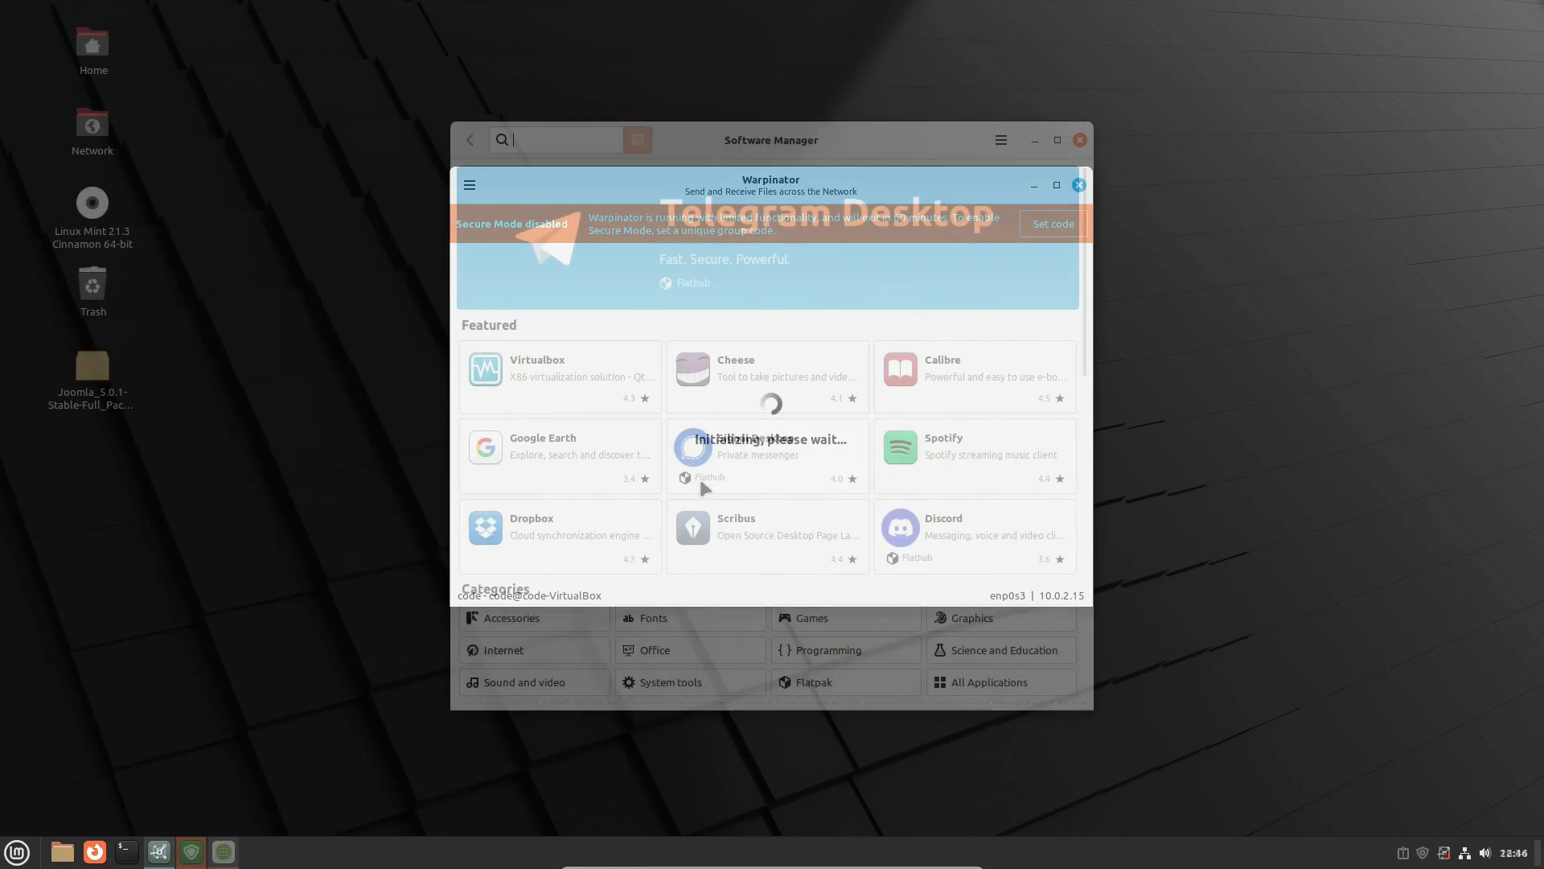
left_click(1078, 185)
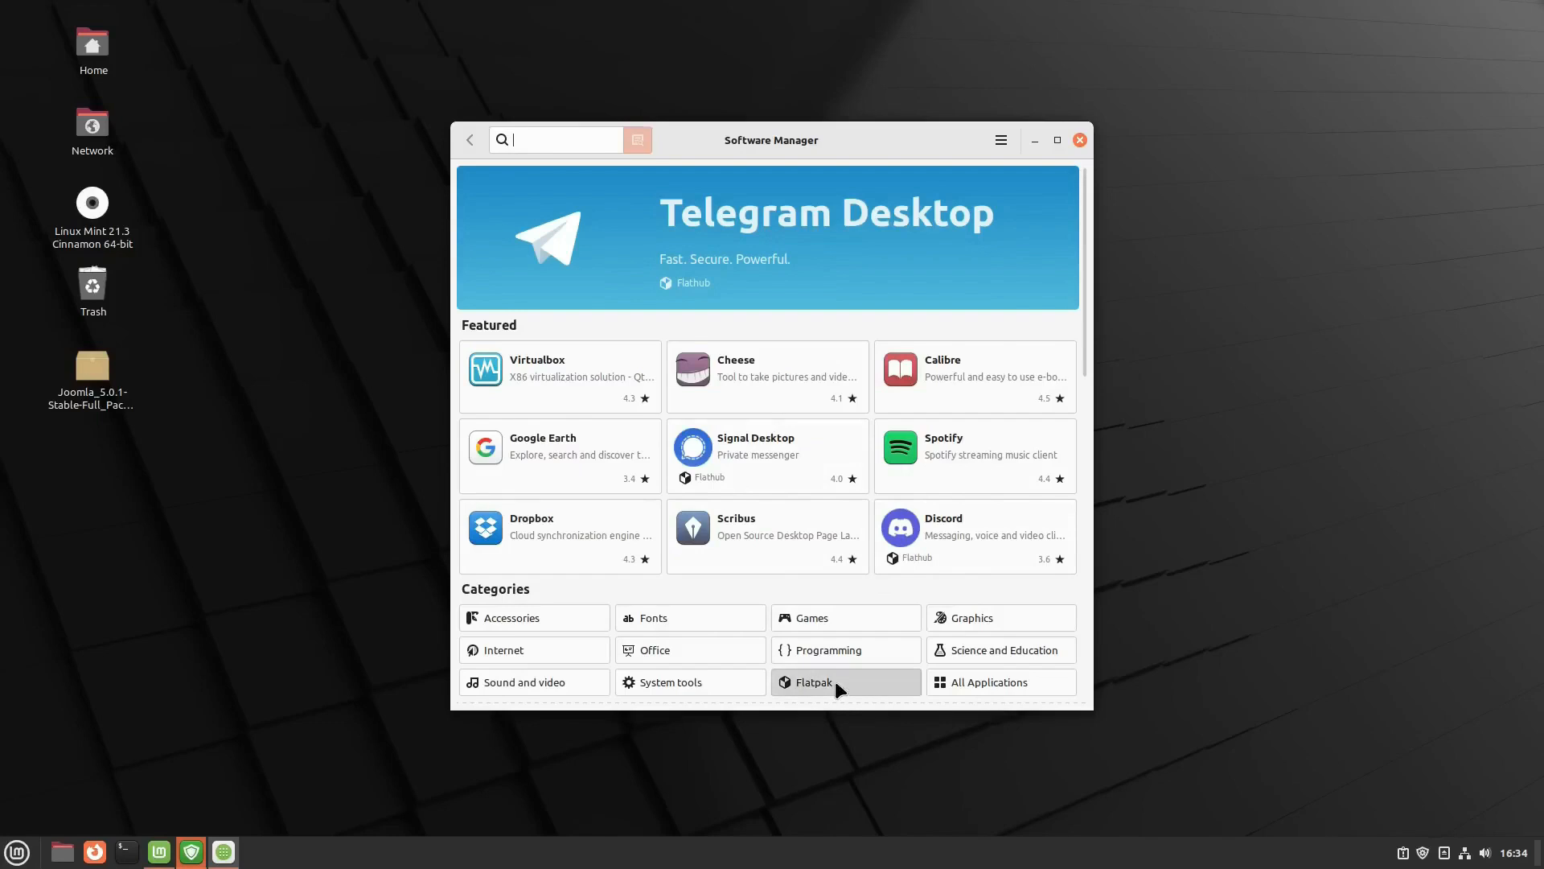
left_click(812, 682)
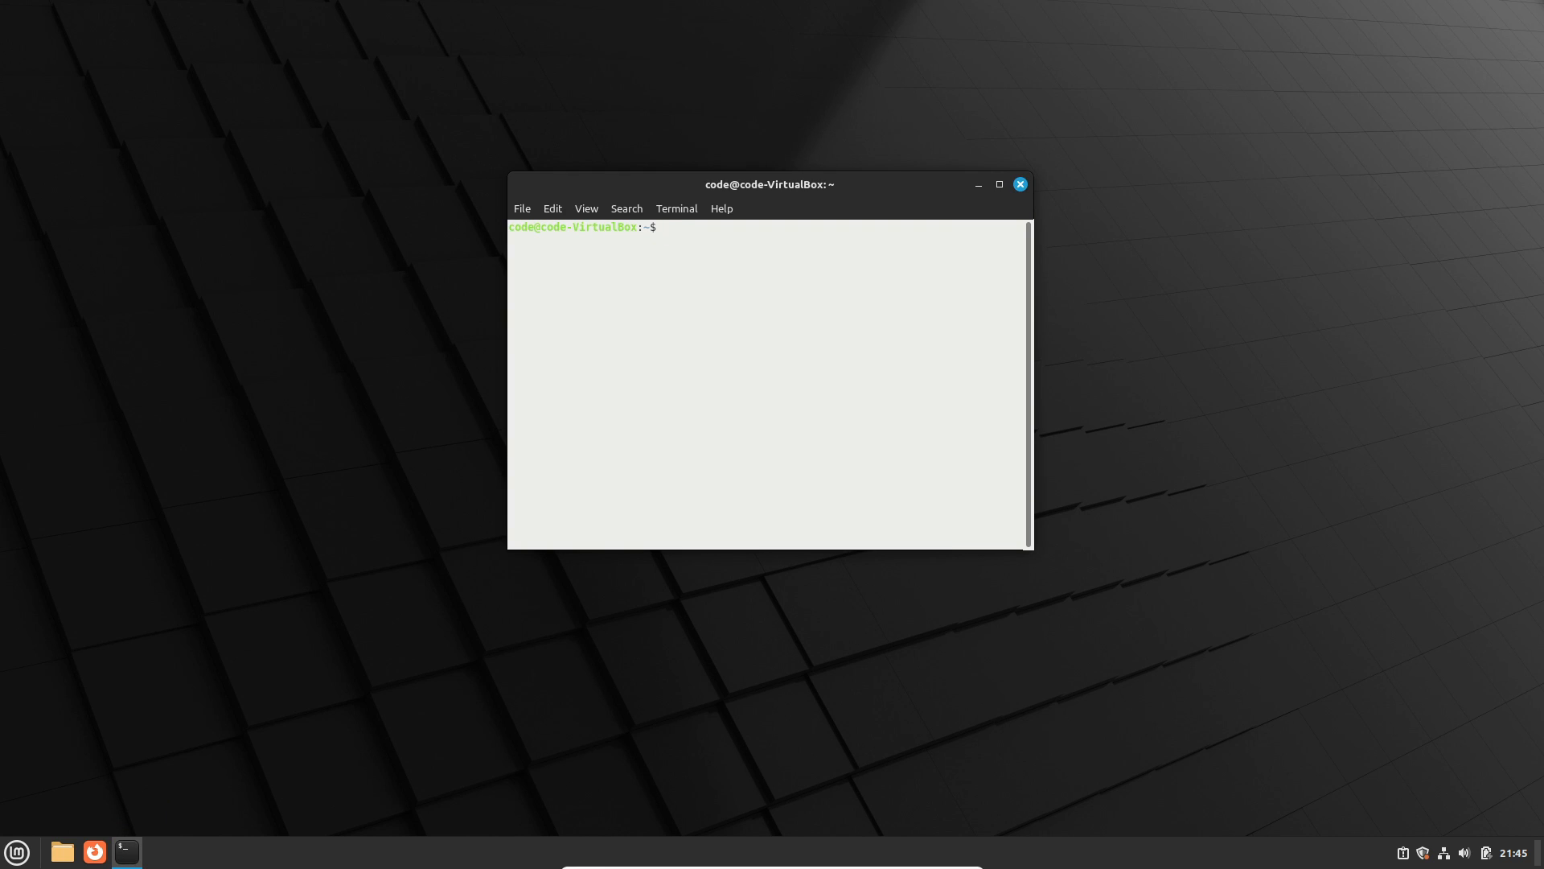
Step: Run htop in the terminal, then try closing the window to get confirmation
type("htop")
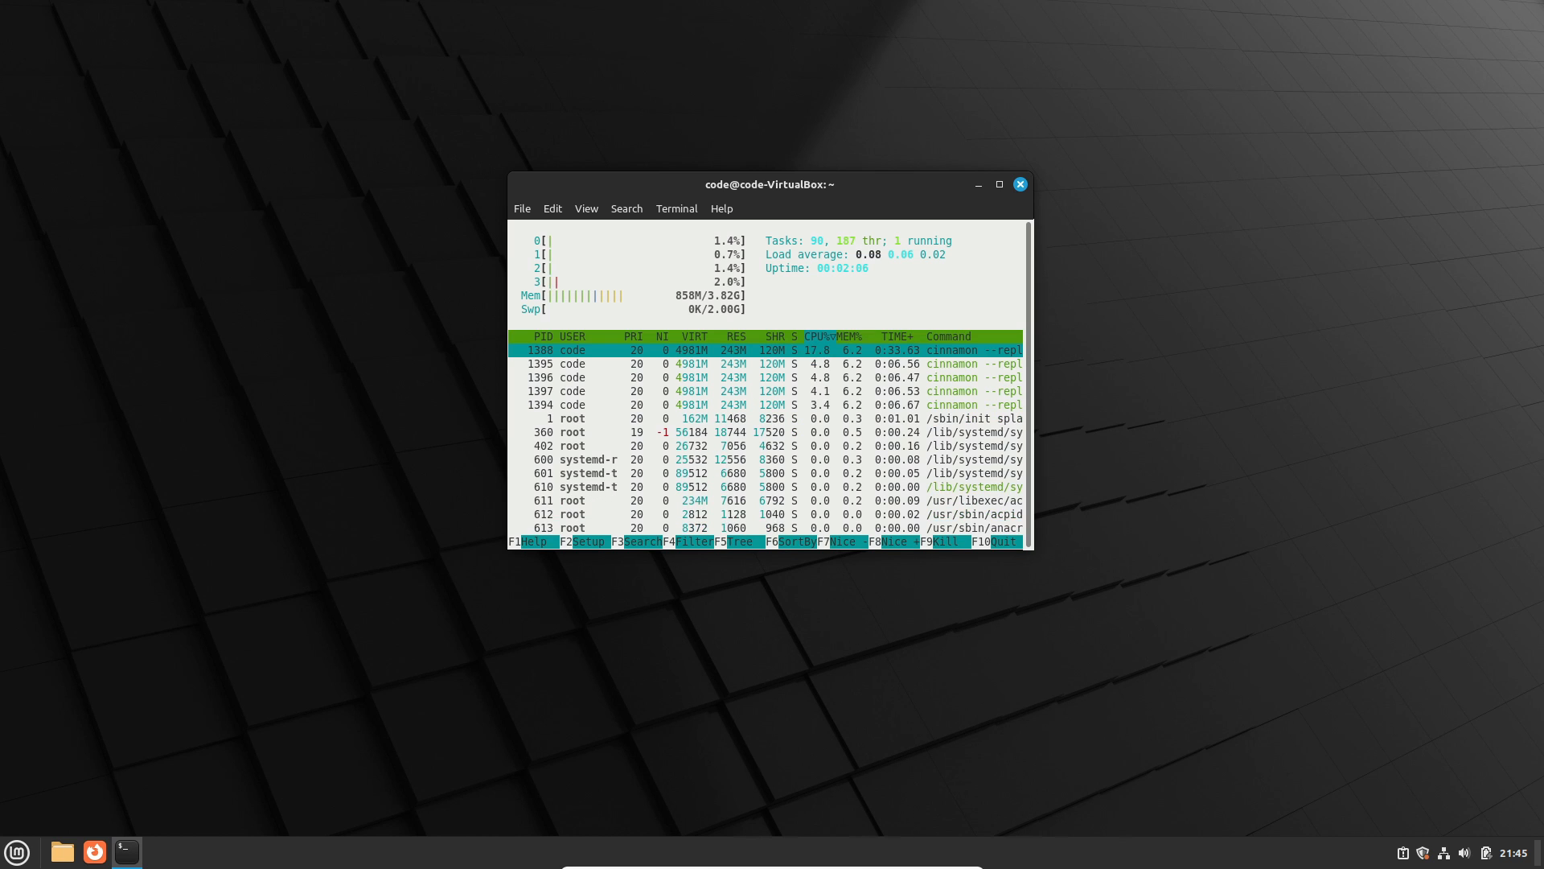
left_click(1019, 184)
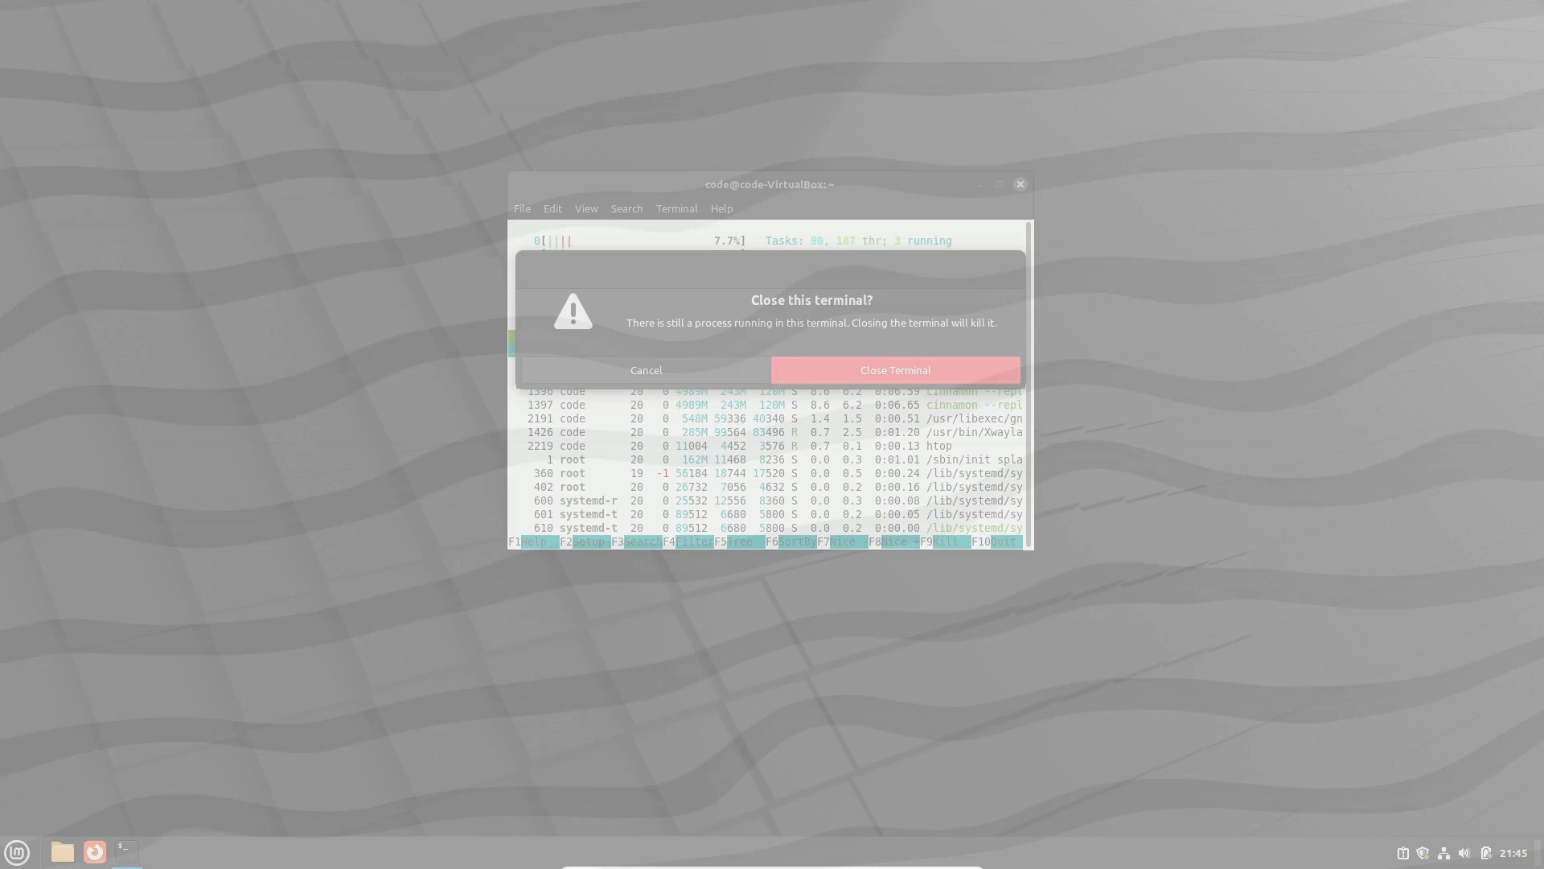